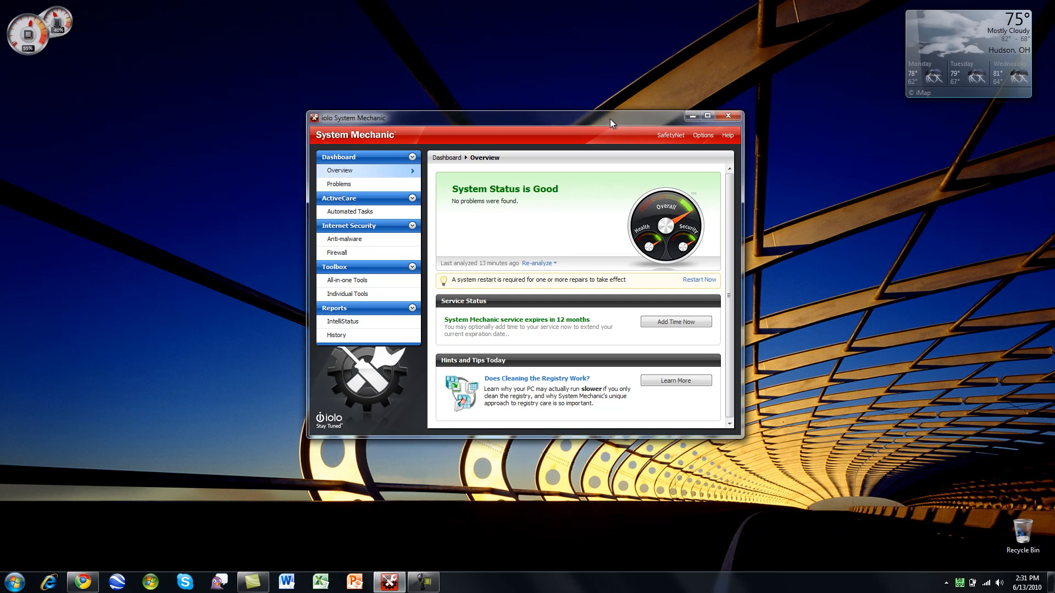
mouse_move(511, 172)
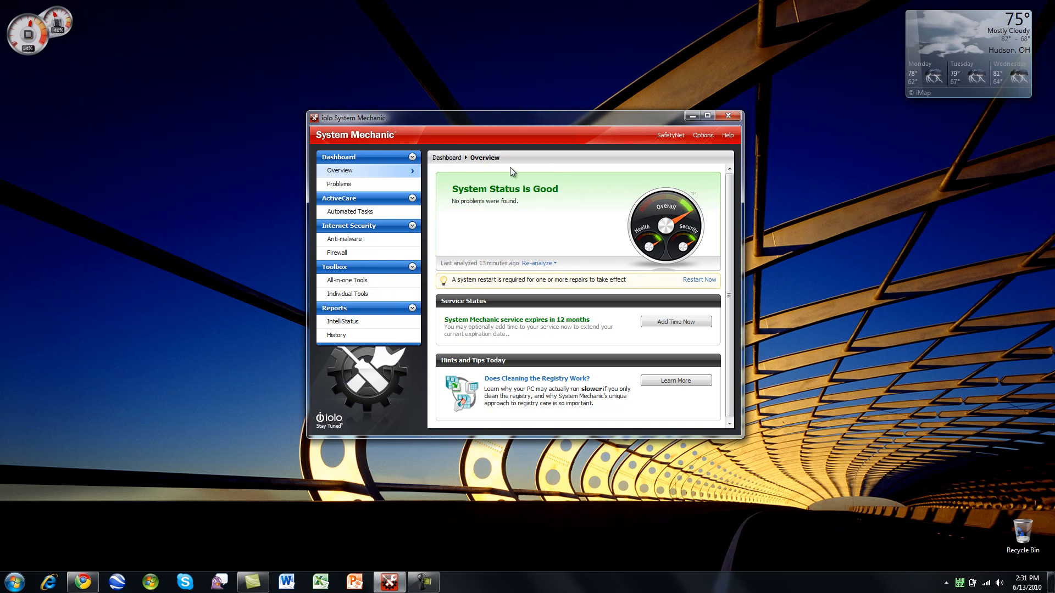
mouse_move(506, 247)
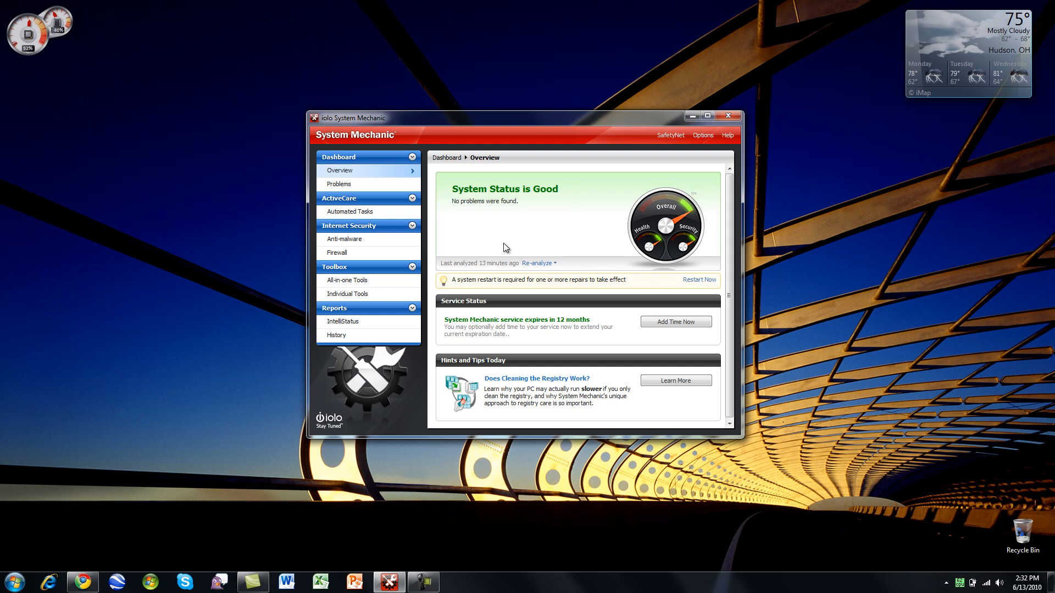
mouse_move(647, 252)
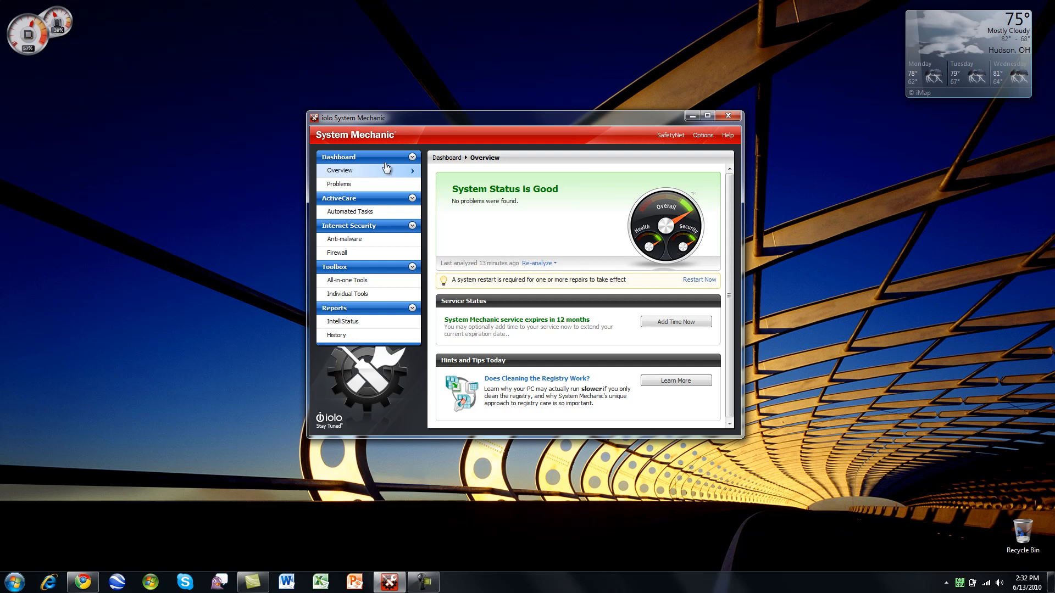
mouse_move(356, 322)
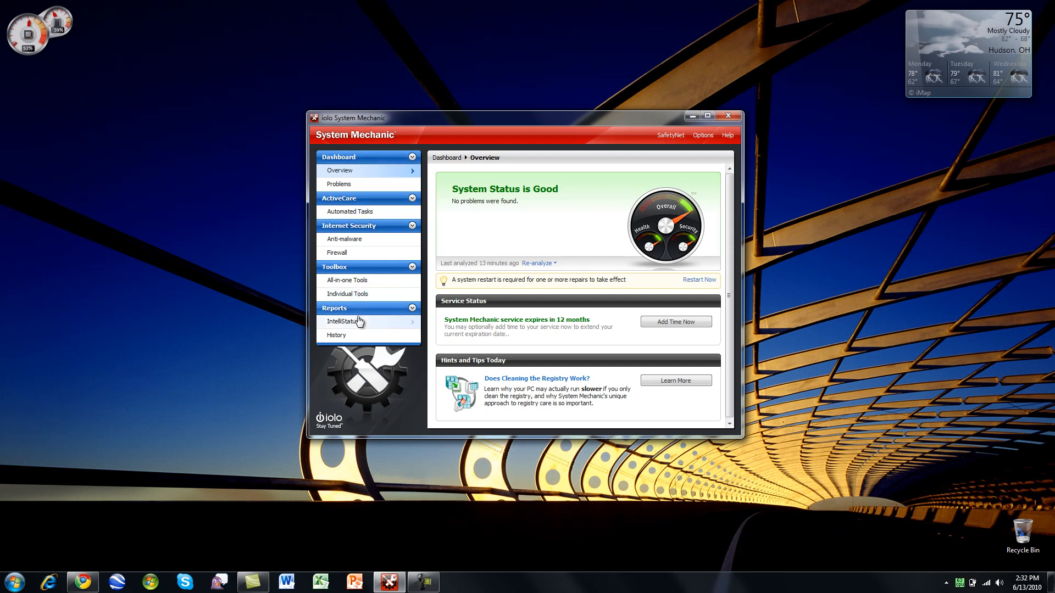
Review IntelliStatus from drive space through startup, running programs and internet speed, back to system memory.
click(343, 322)
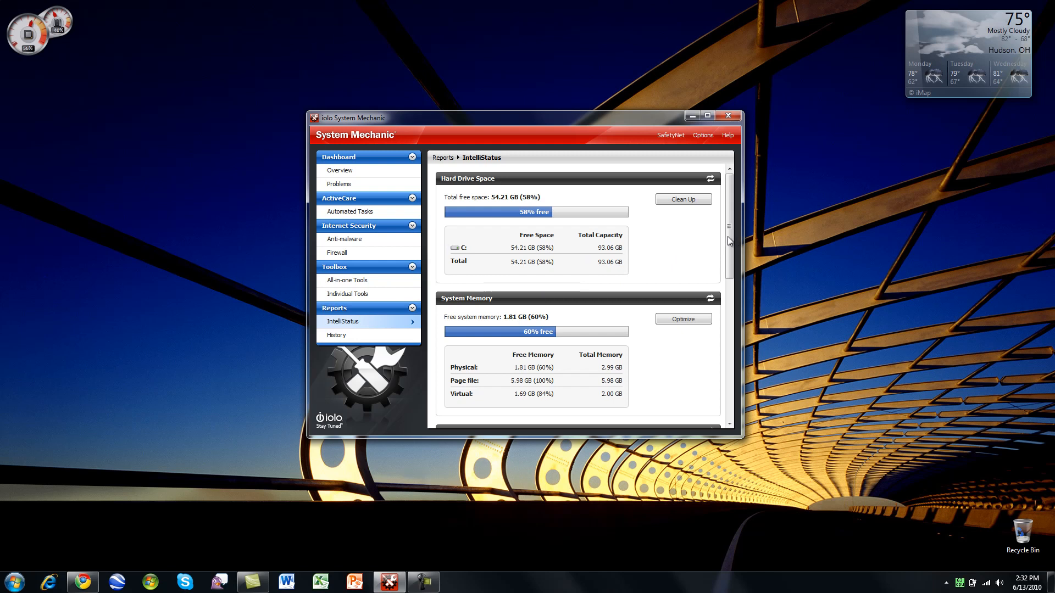
scroll(down, 3)
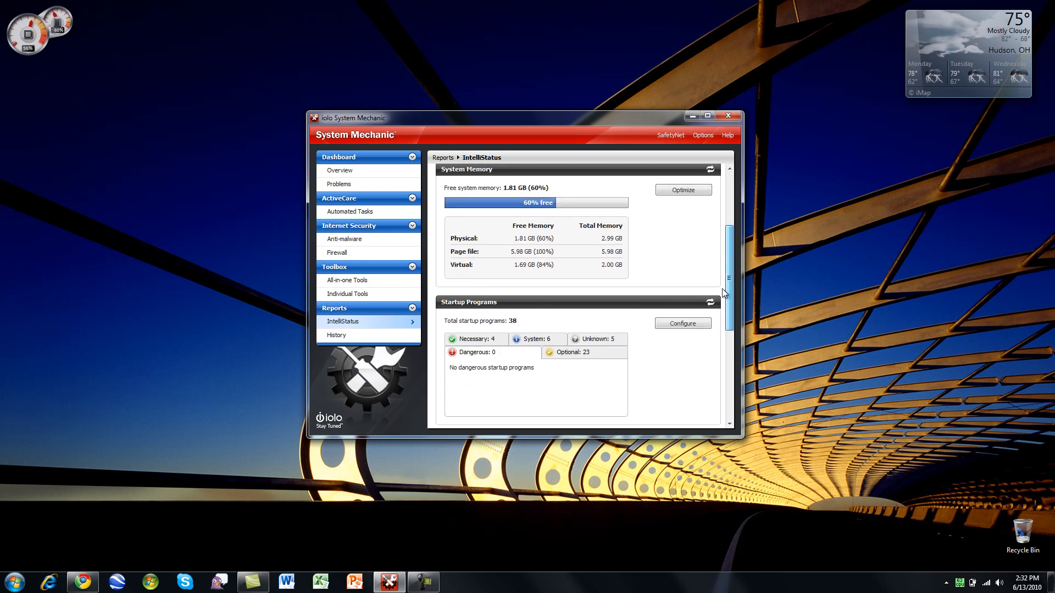
scroll(down, 3)
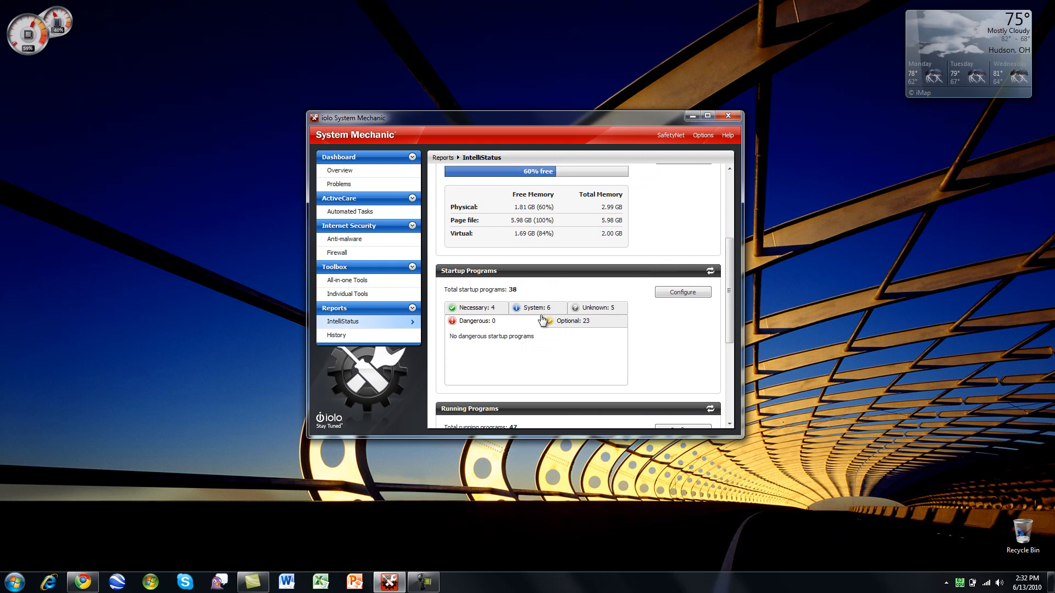
mouse_move(599, 326)
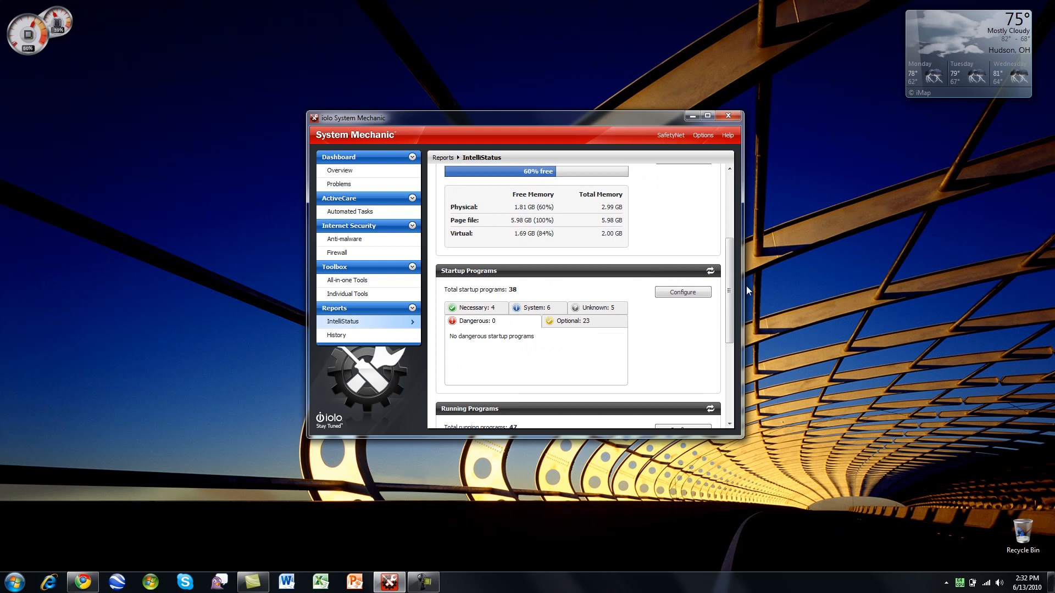
scroll(down, 3)
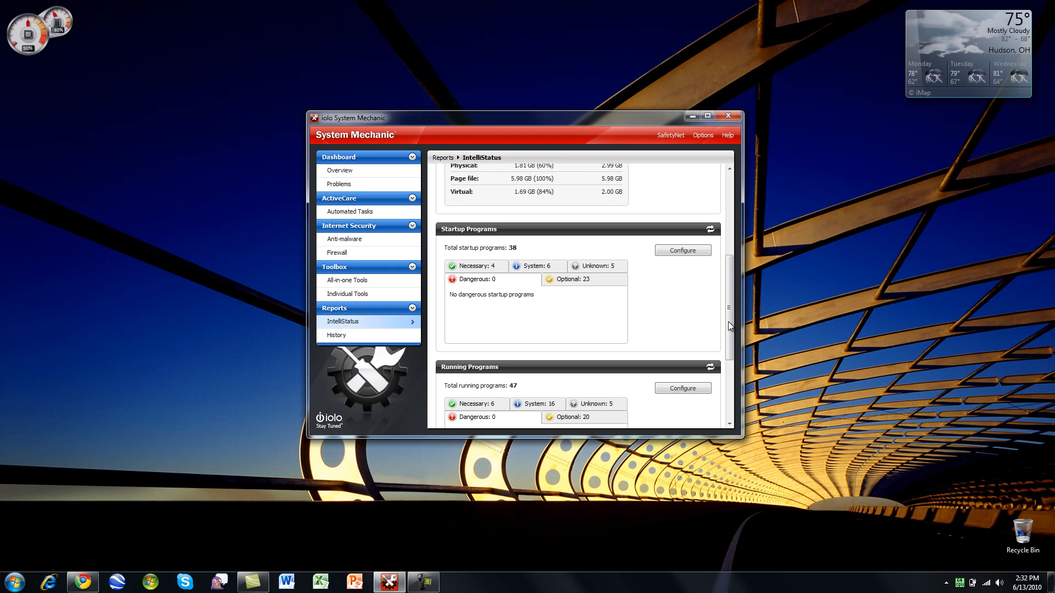
scroll(down, 3)
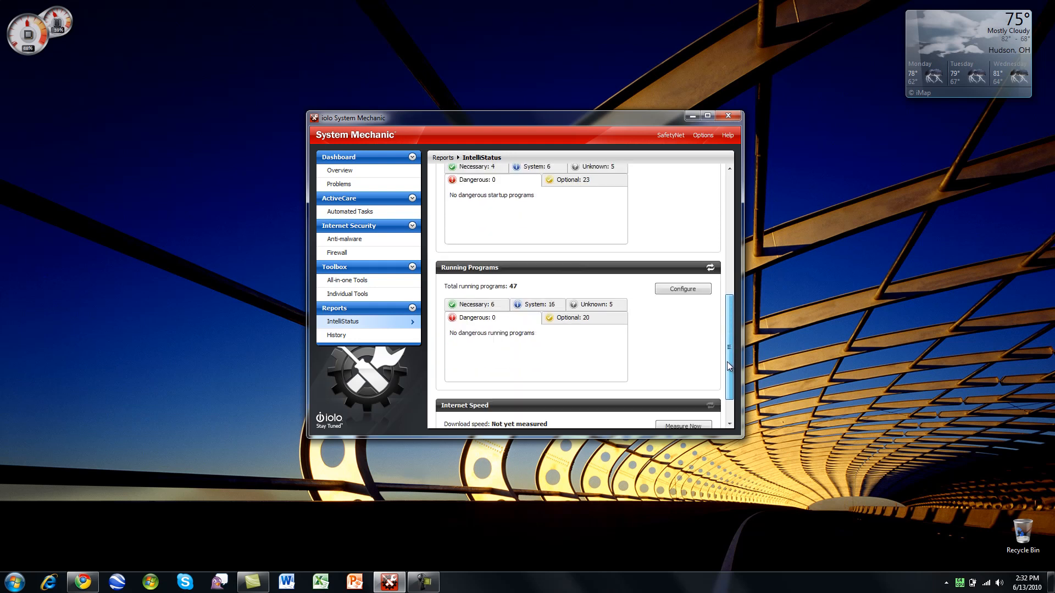
scroll(down, 3)
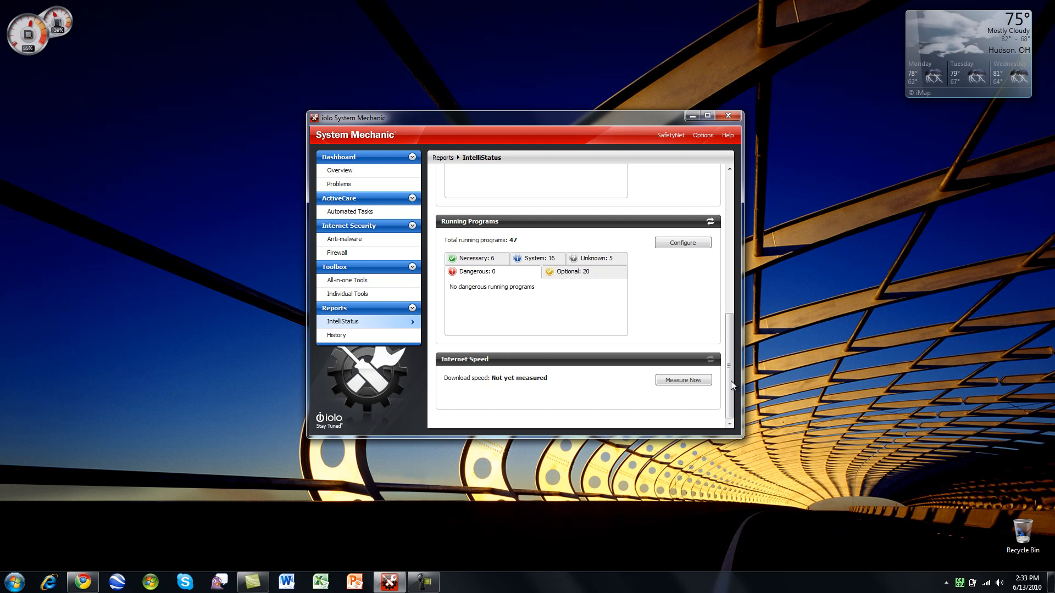
scroll(up, 3)
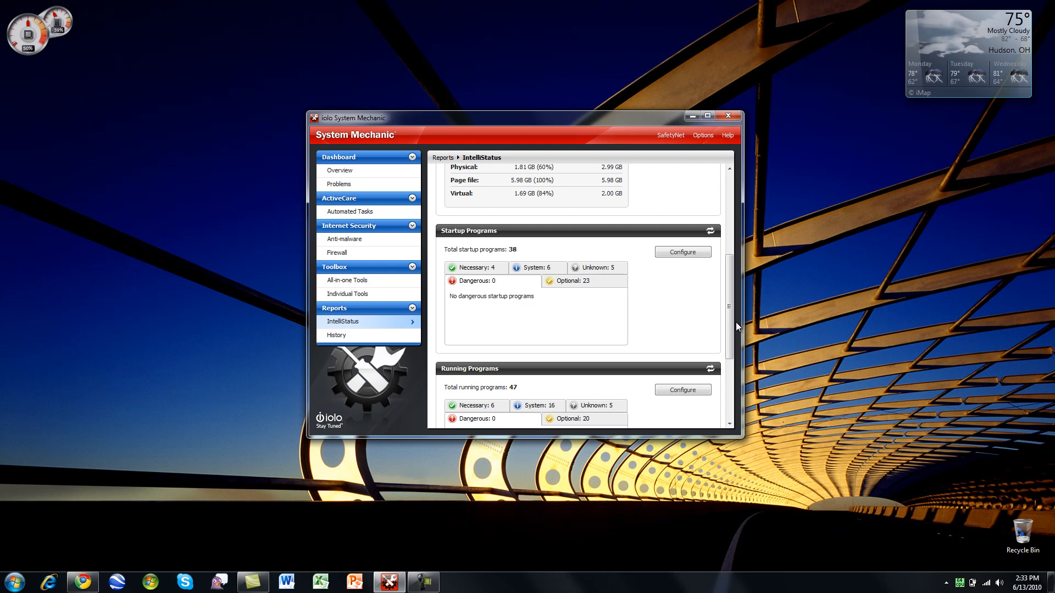
scroll(up, 3)
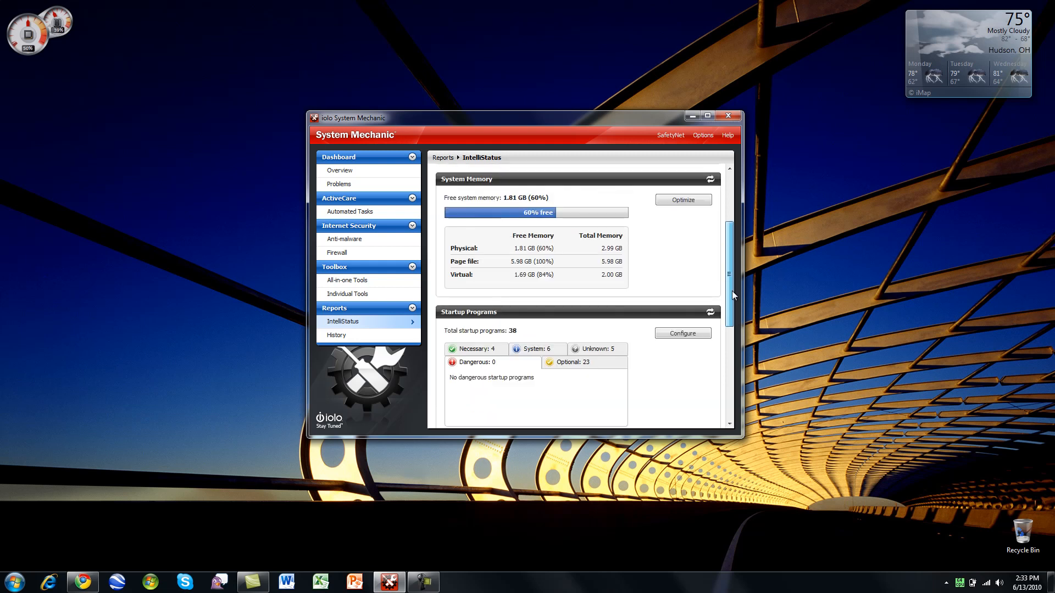
scroll(up, 3)
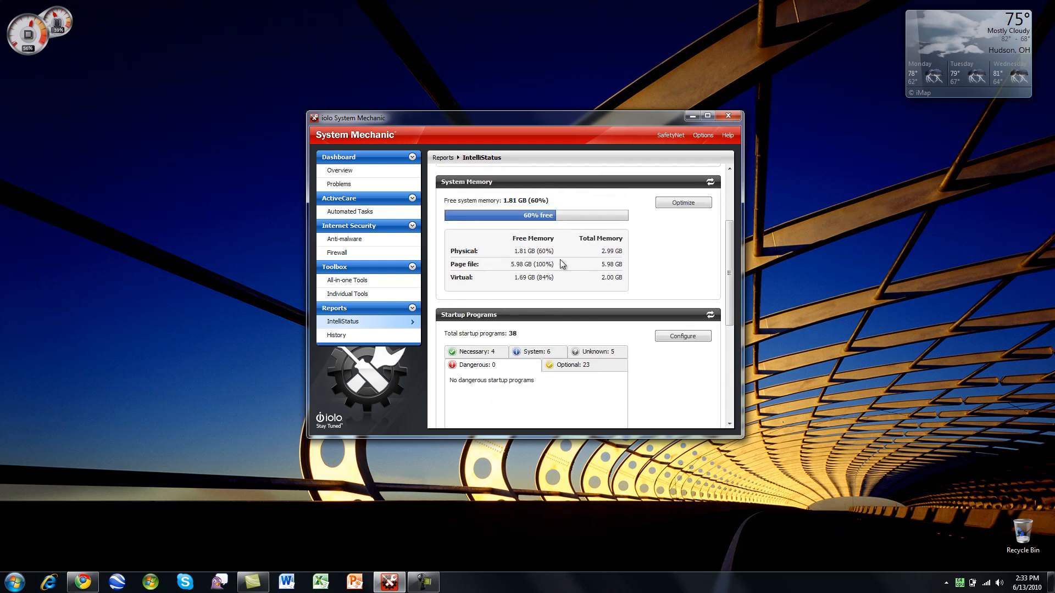
mouse_move(472, 283)
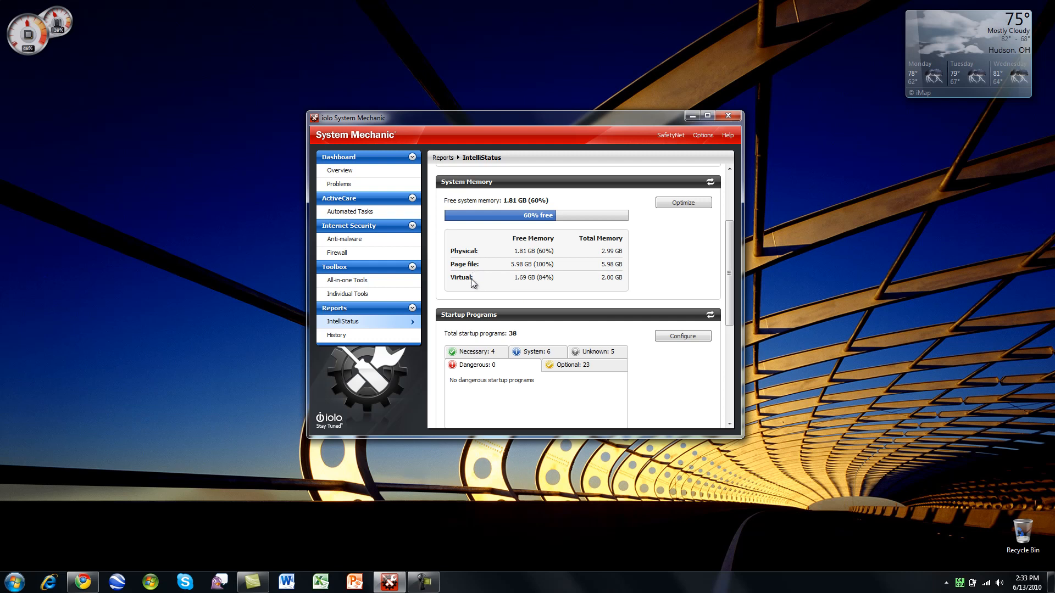
click(682, 202)
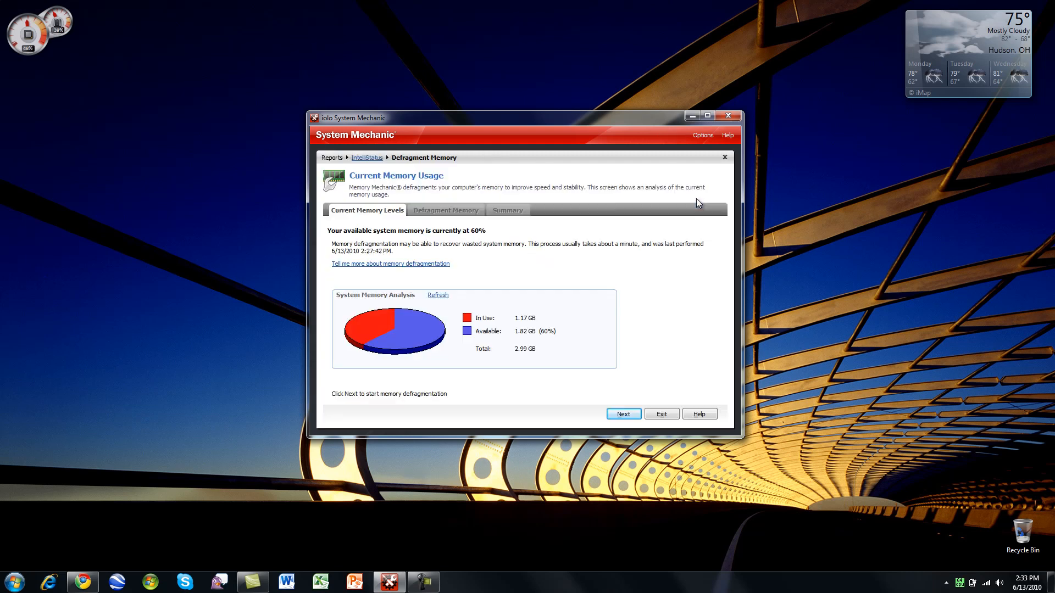
mouse_move(494, 333)
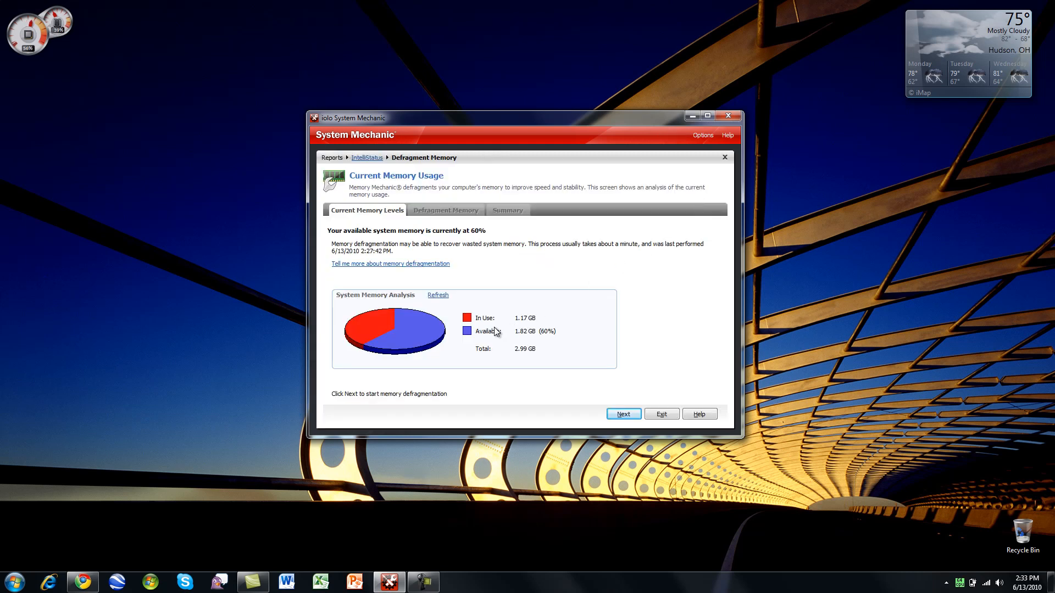
mouse_move(580, 372)
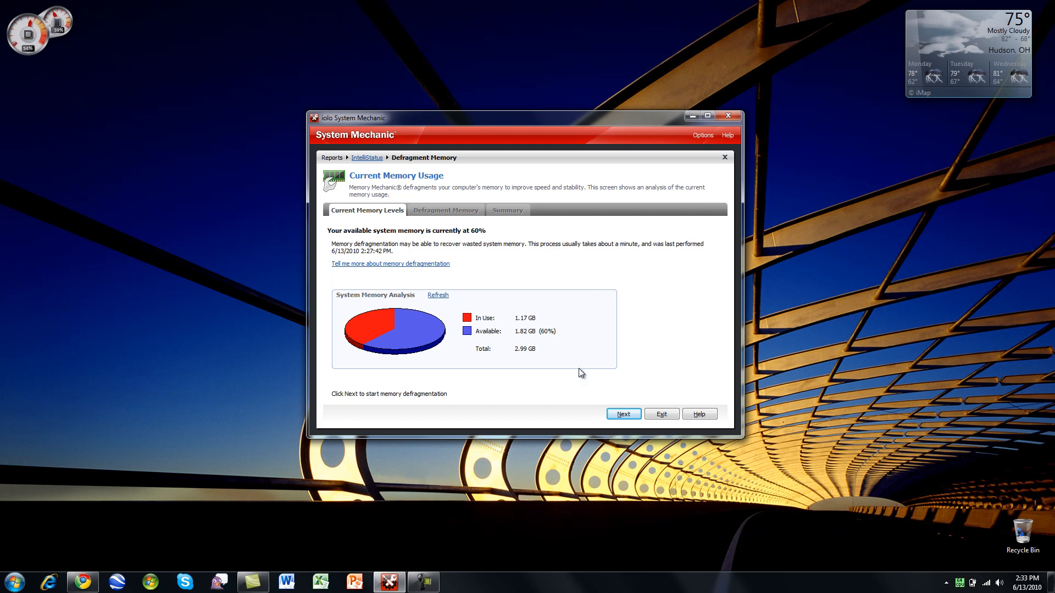
mouse_move(557, 264)
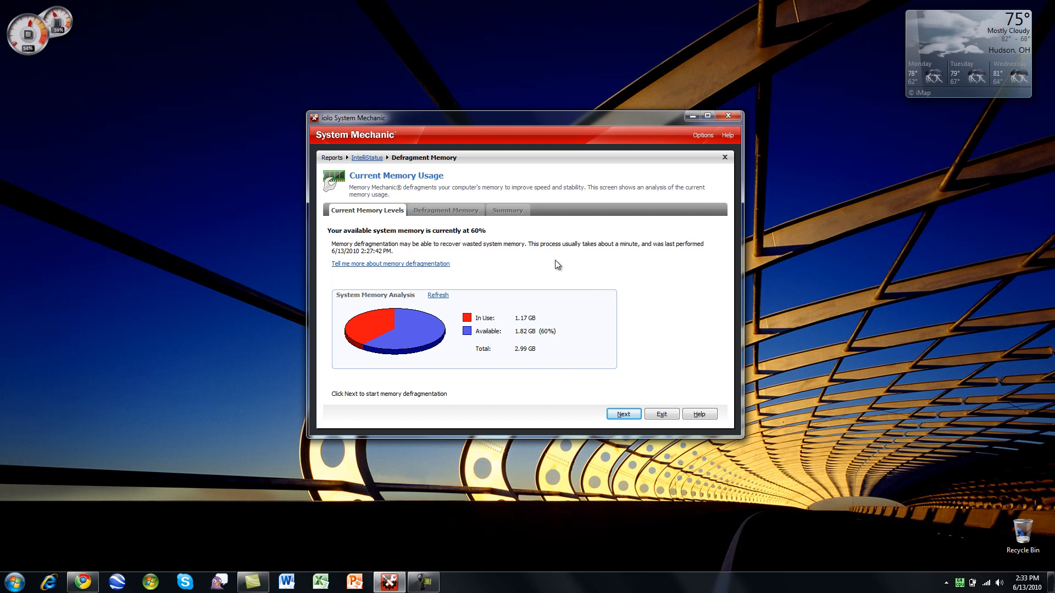
mouse_move(716, 382)
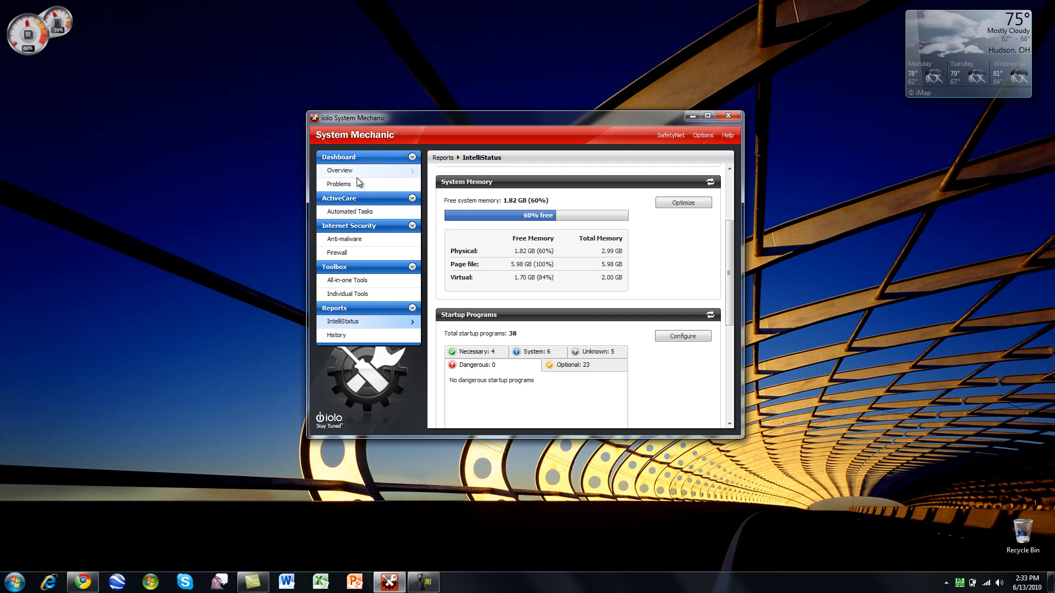
Collapse the ActiveCare group and return to the Dashboard Overview showing good system status.
click(340, 170)
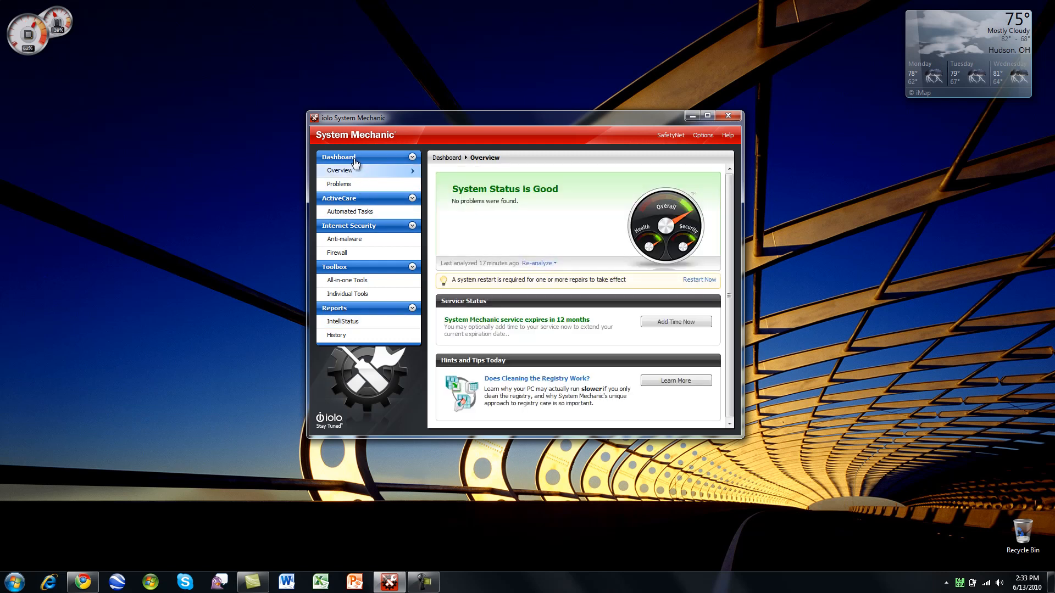
click(339, 157)
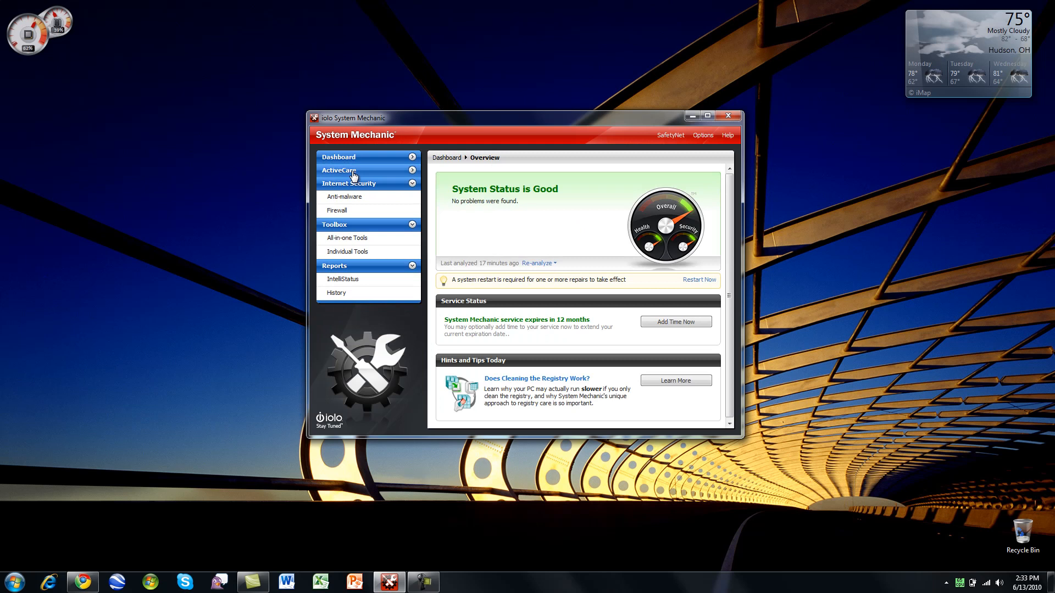
click(339, 156)
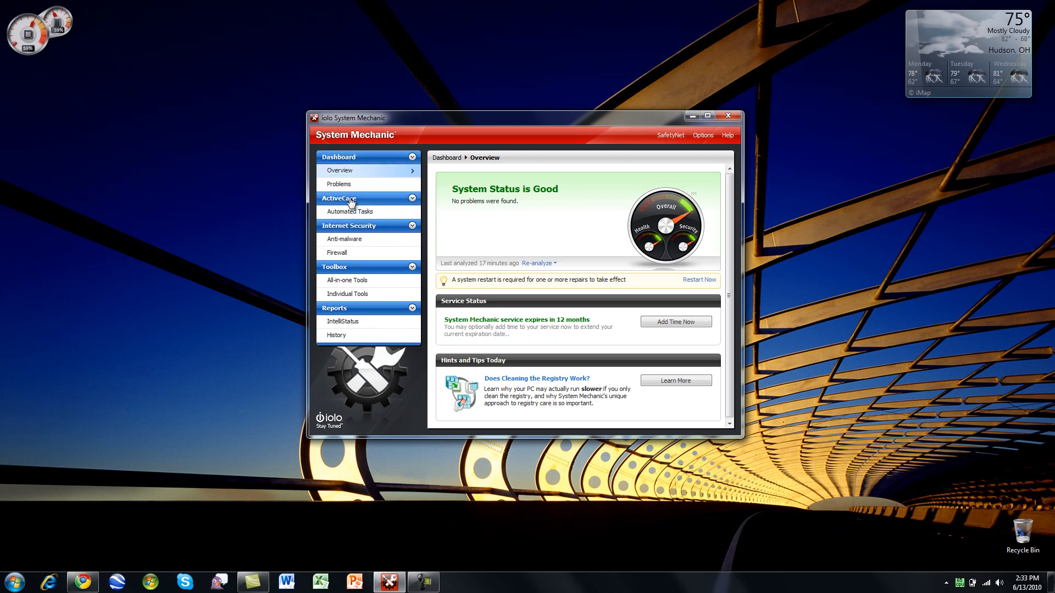
mouse_move(359, 289)
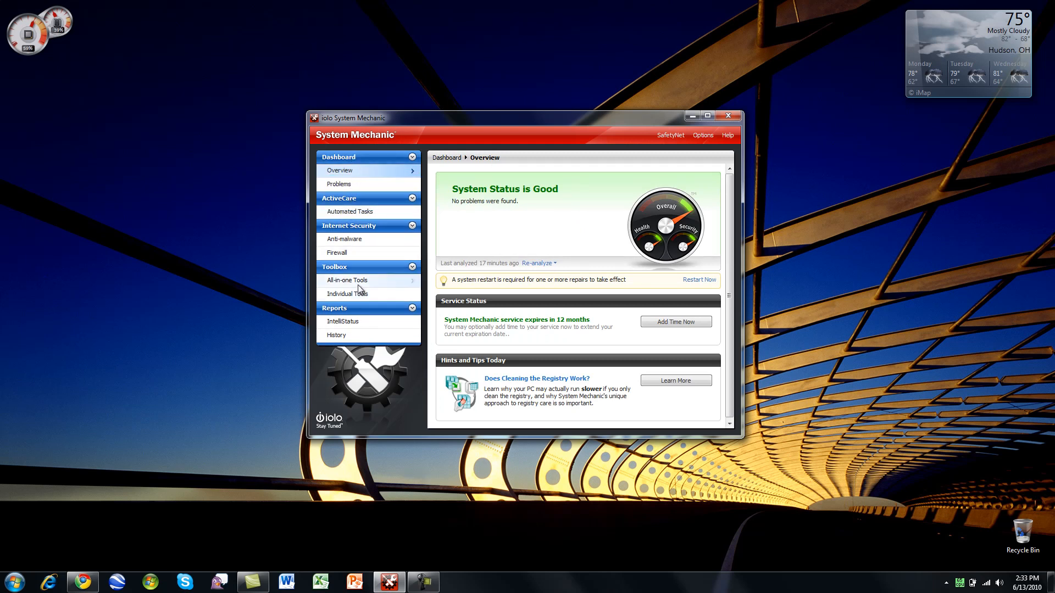
Show the All-in-one Tools list, then the Individual Tools opening at repair tools.
click(346, 281)
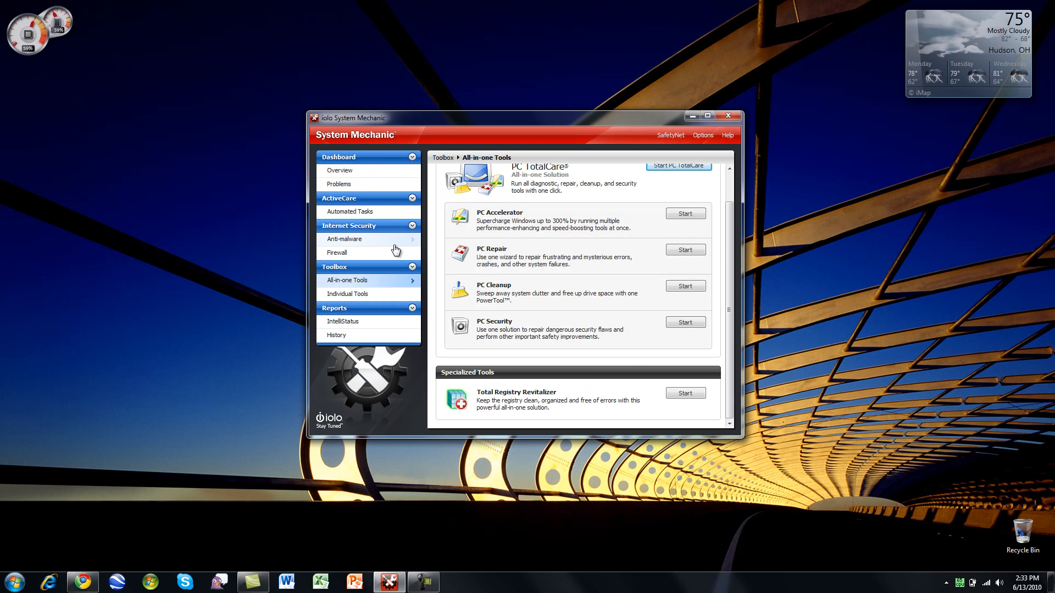
mouse_move(363, 308)
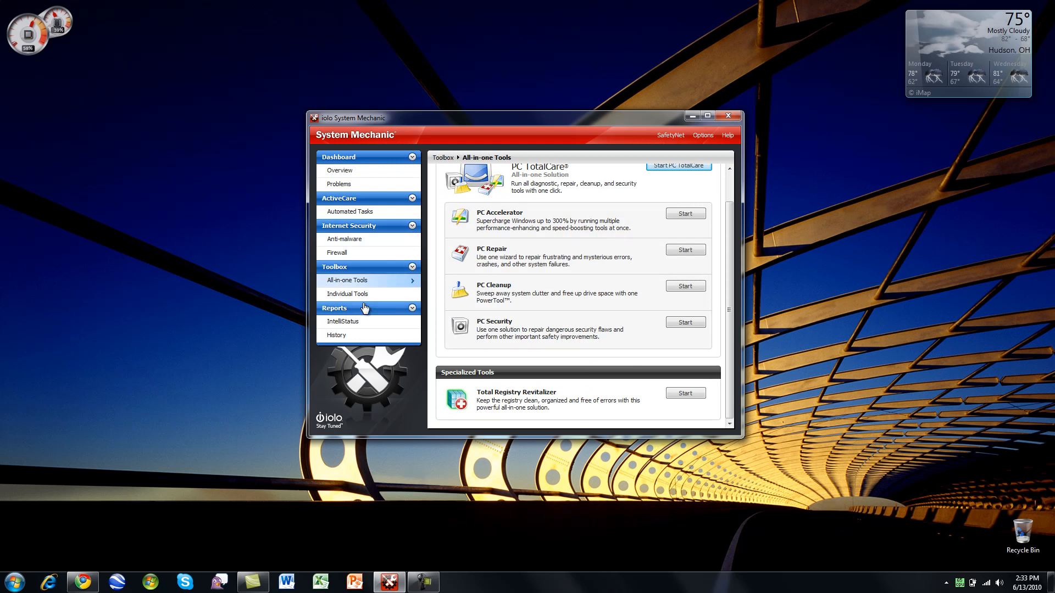
click(349, 294)
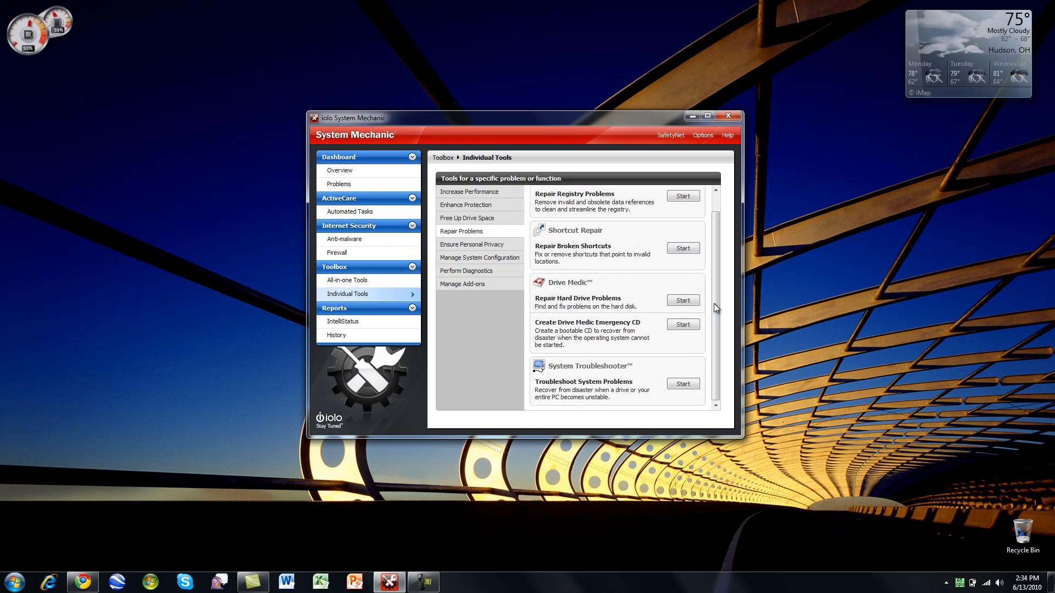
Browse Manage System Configuration tools, then Increase Performance tools like Memory Mechanic and EnergyBooster.
click(479, 257)
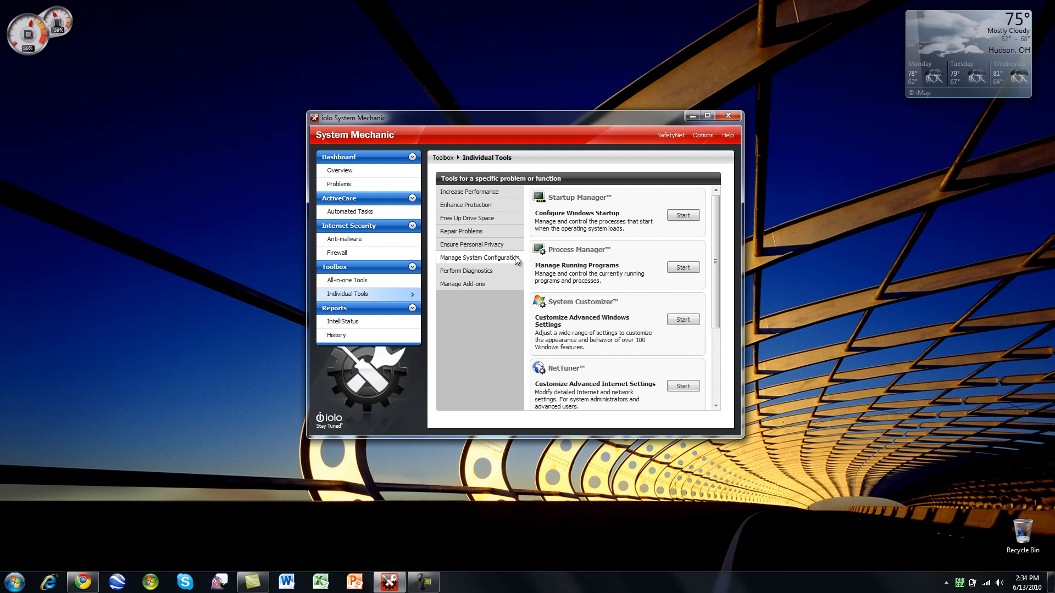
mouse_move(478, 205)
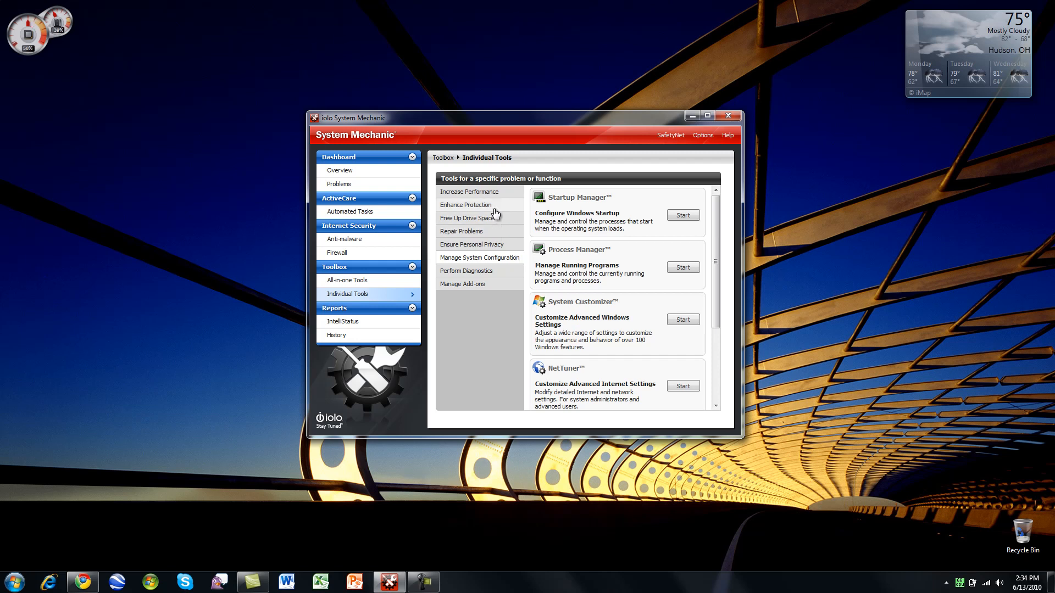
click(466, 205)
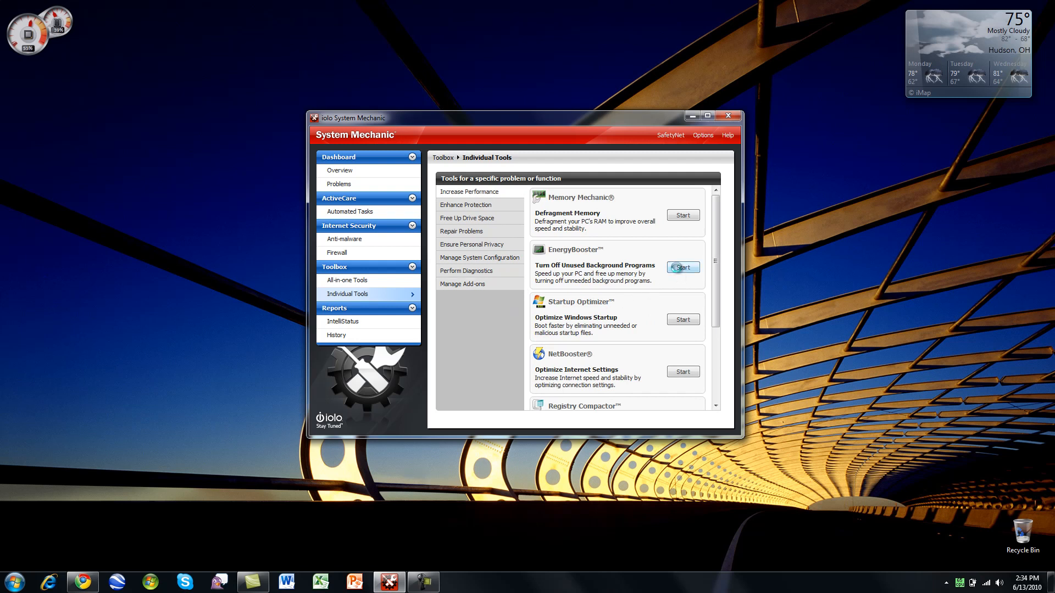
click(682, 267)
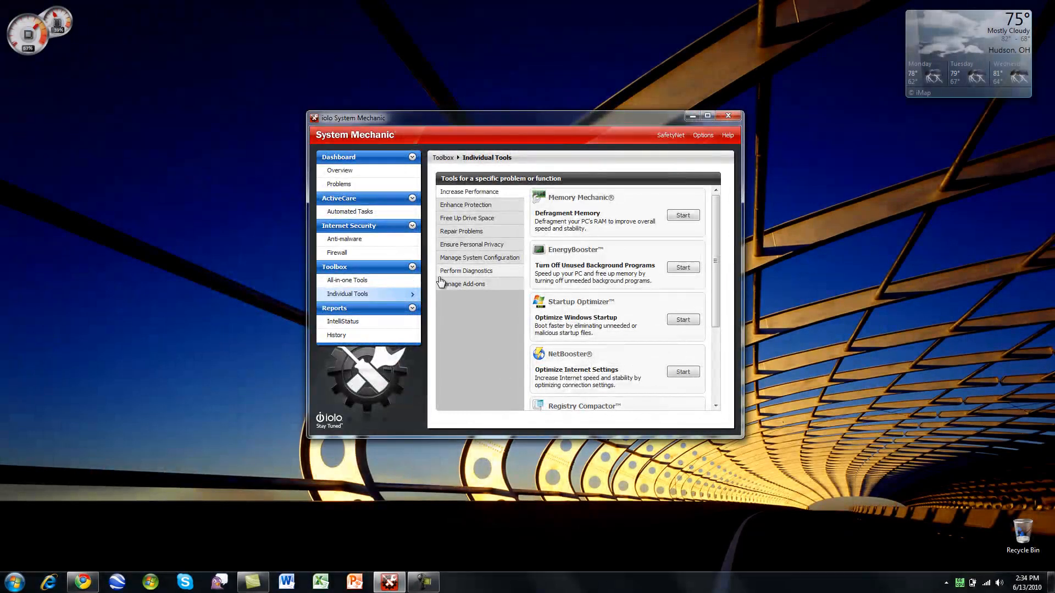
Confirm anti-malware monitoring is off, then show the Problems page reporting no problems.
click(344, 238)
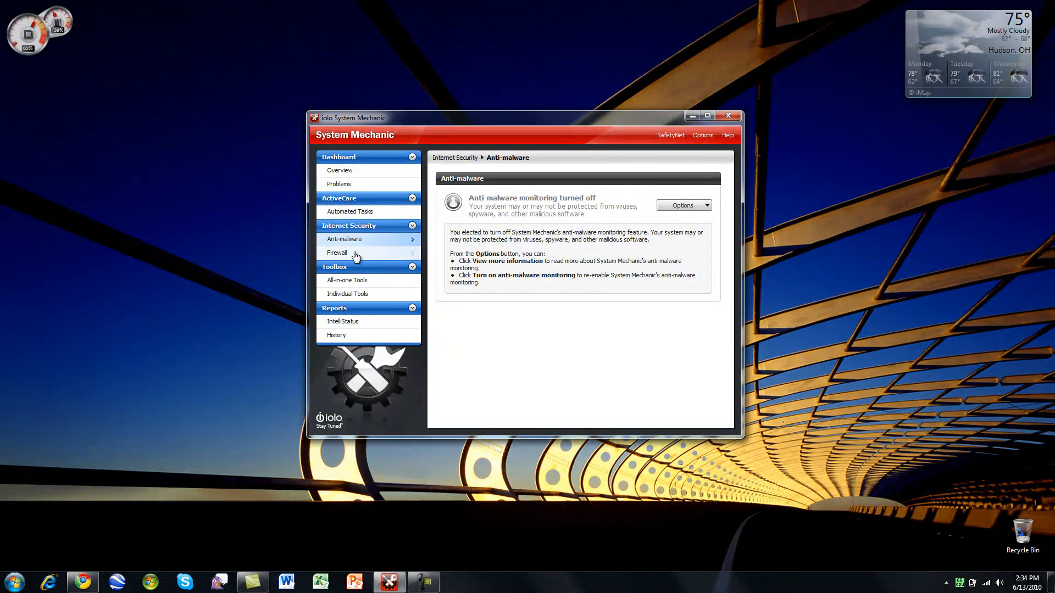
mouse_move(361, 221)
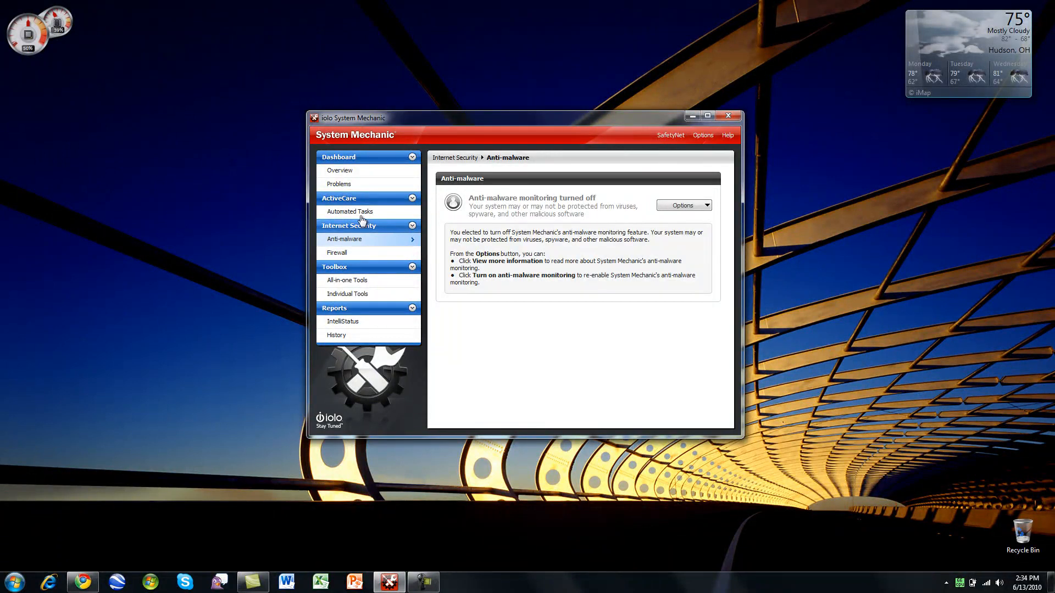
click(339, 183)
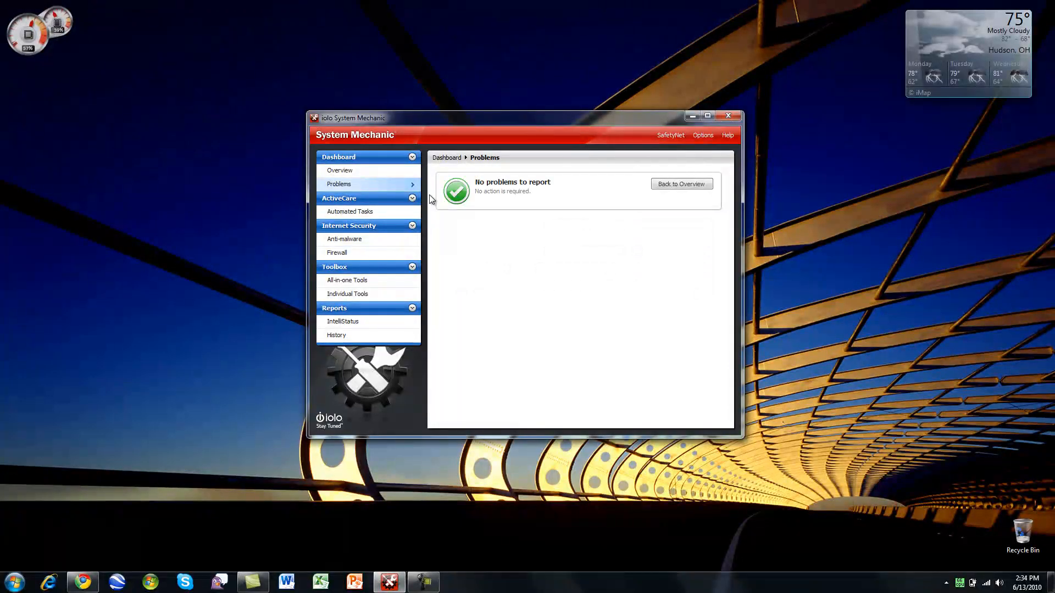
mouse_move(540, 258)
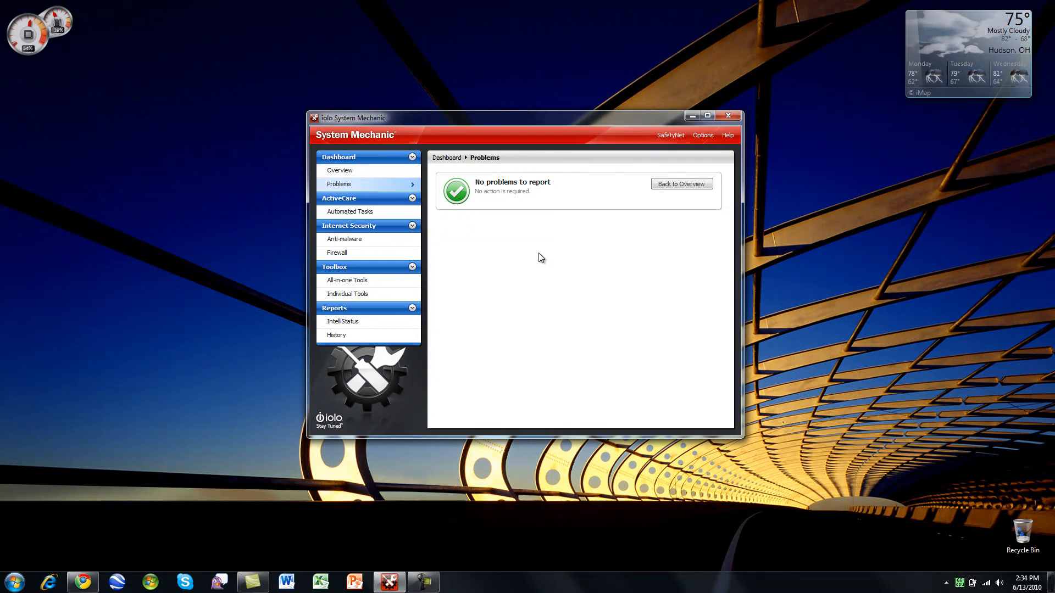
mouse_move(449, 240)
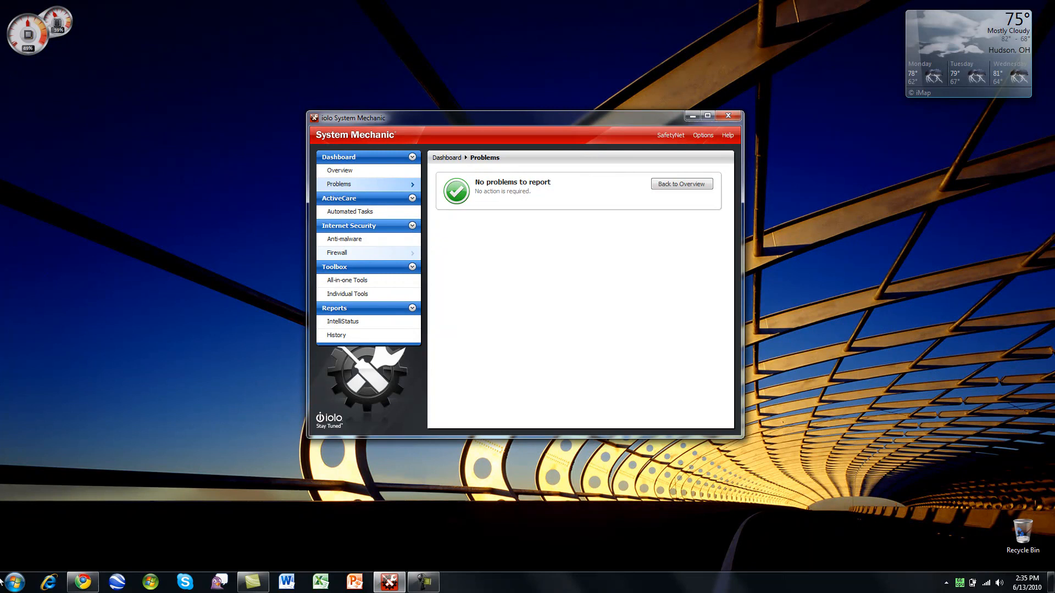
mouse_move(364, 198)
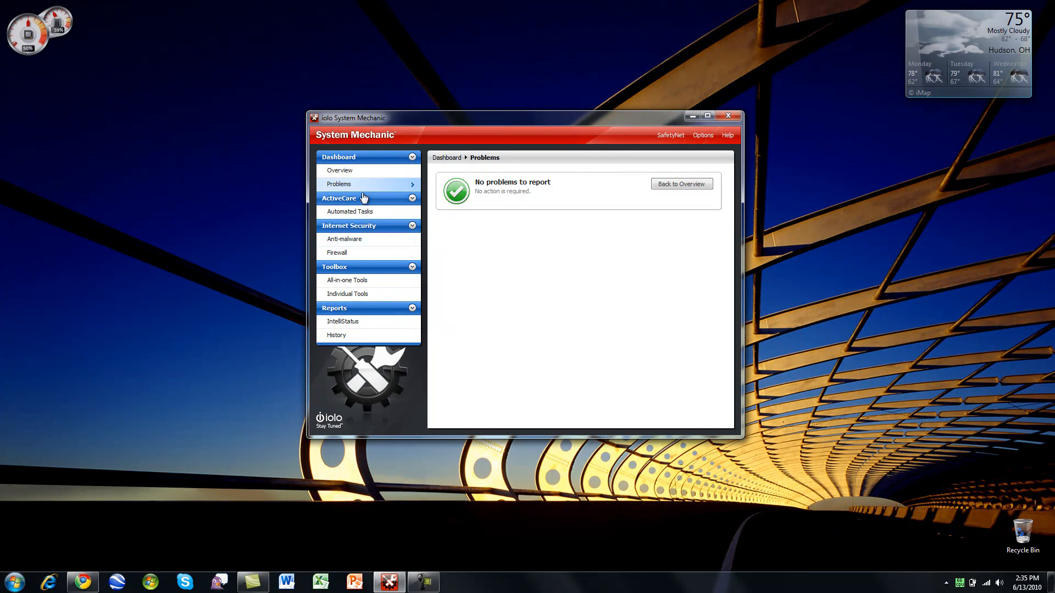
mouse_move(368, 170)
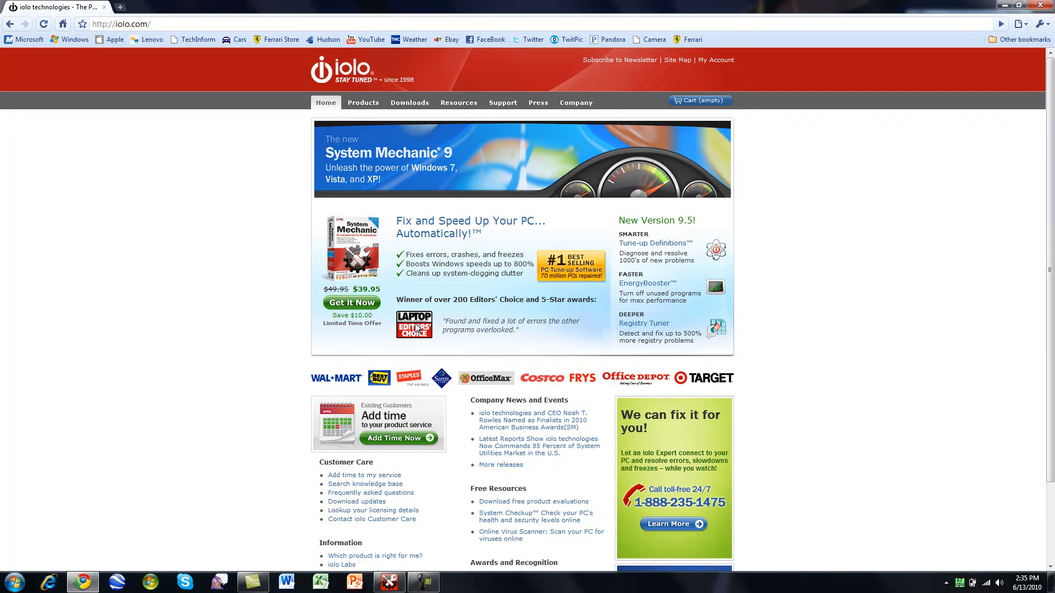
Visit the System Mechanic Pro page and the product listings ($49.95 Pro, $39.95 standard), then minimize to the desktop.
click(363, 103)
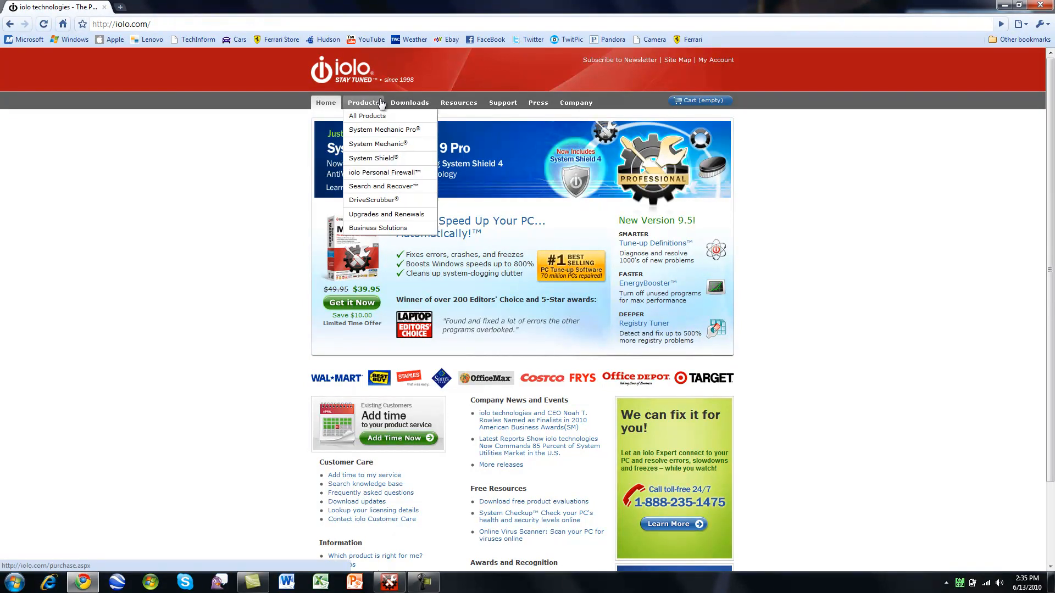
click(383, 129)
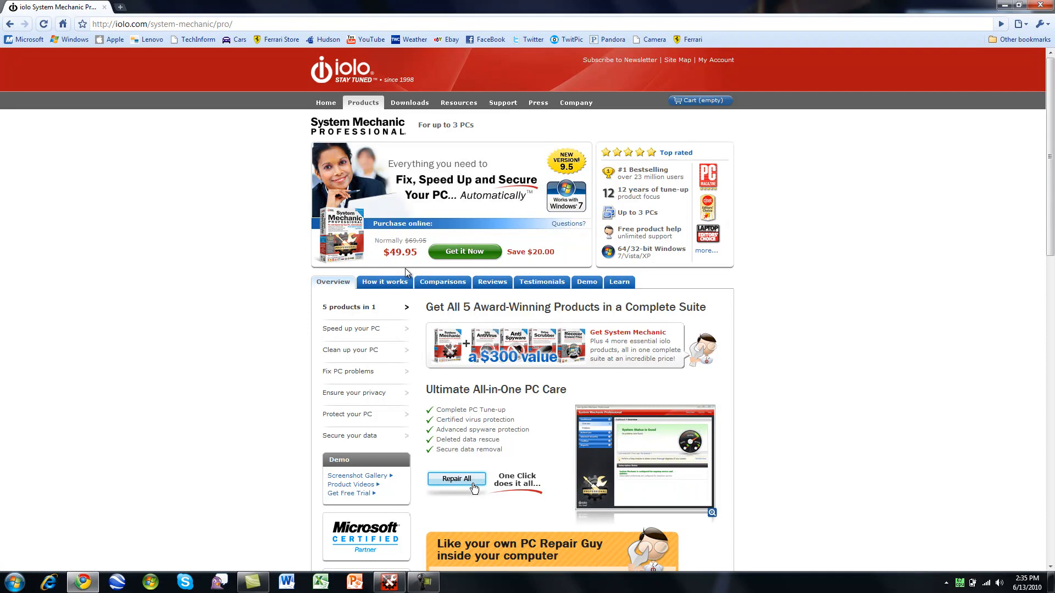
mouse_move(348, 105)
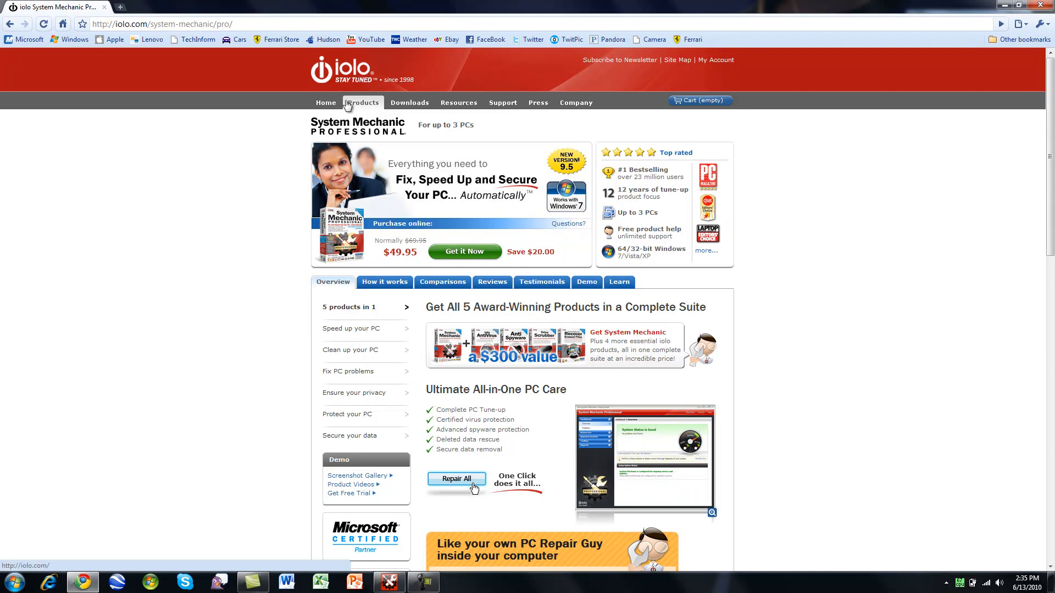
click(361, 103)
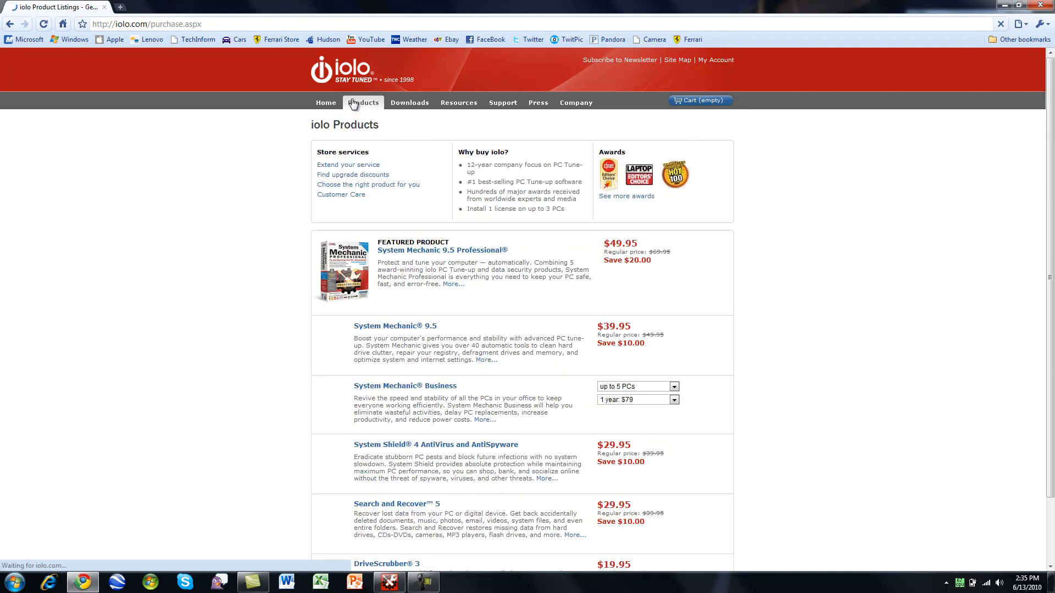
click(362, 103)
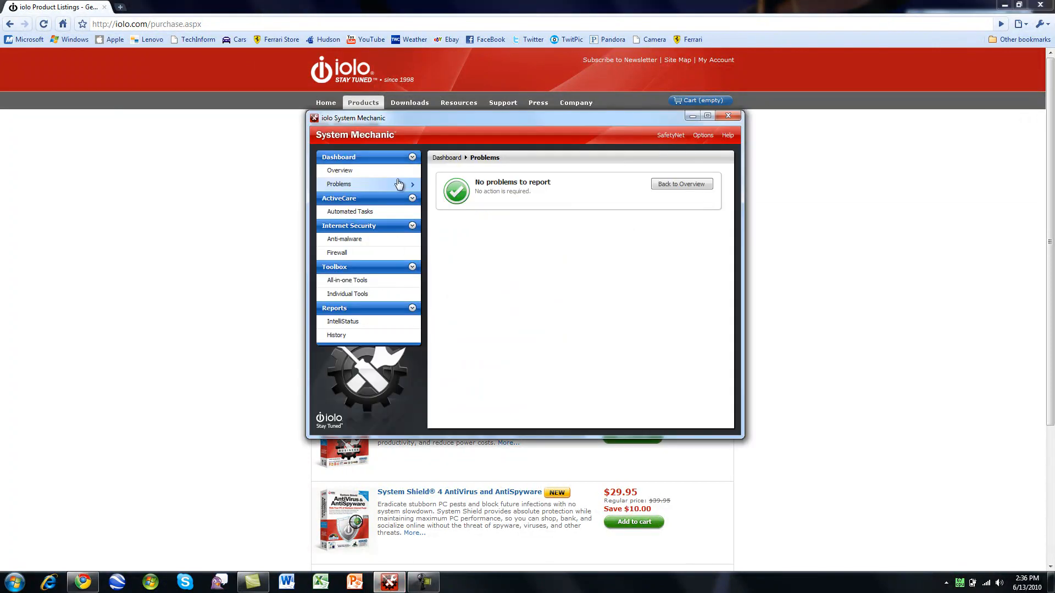
click(340, 170)
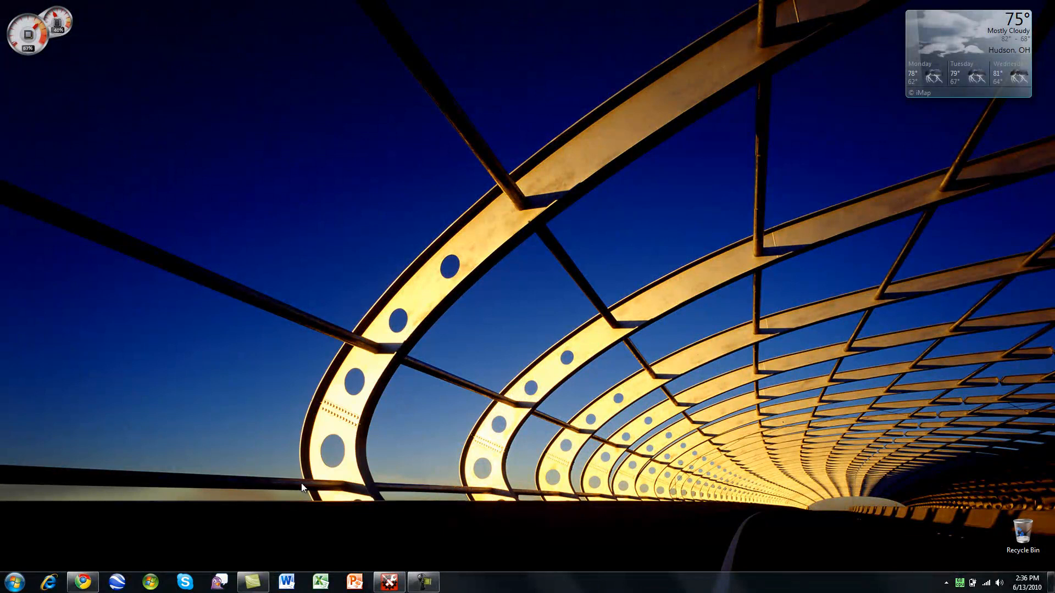
mouse_move(490, 208)
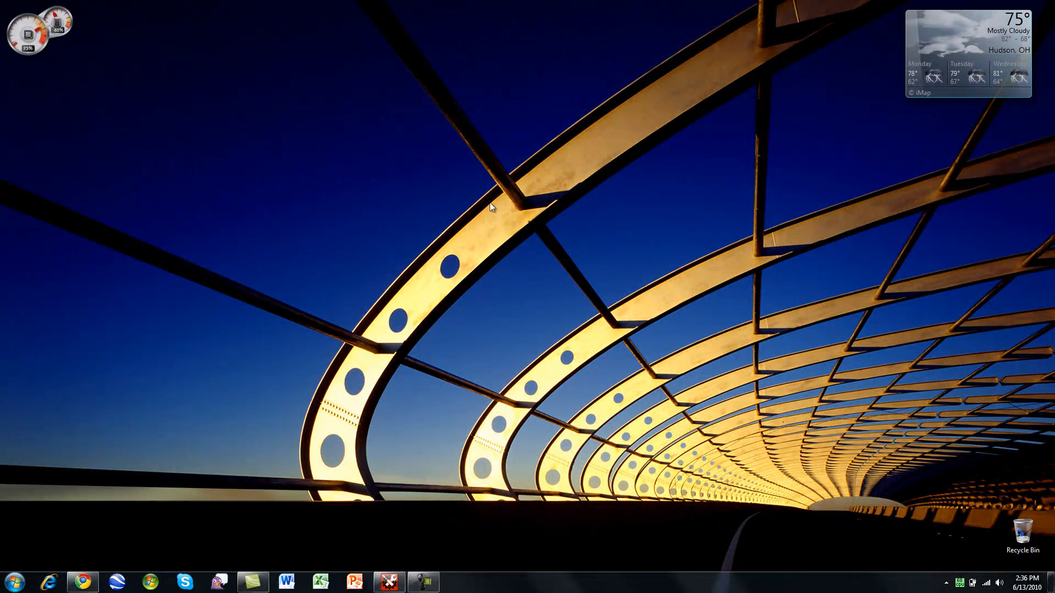
Show the desktop gadget gallery listing the iolo PC Status gadget.
click(457, 581)
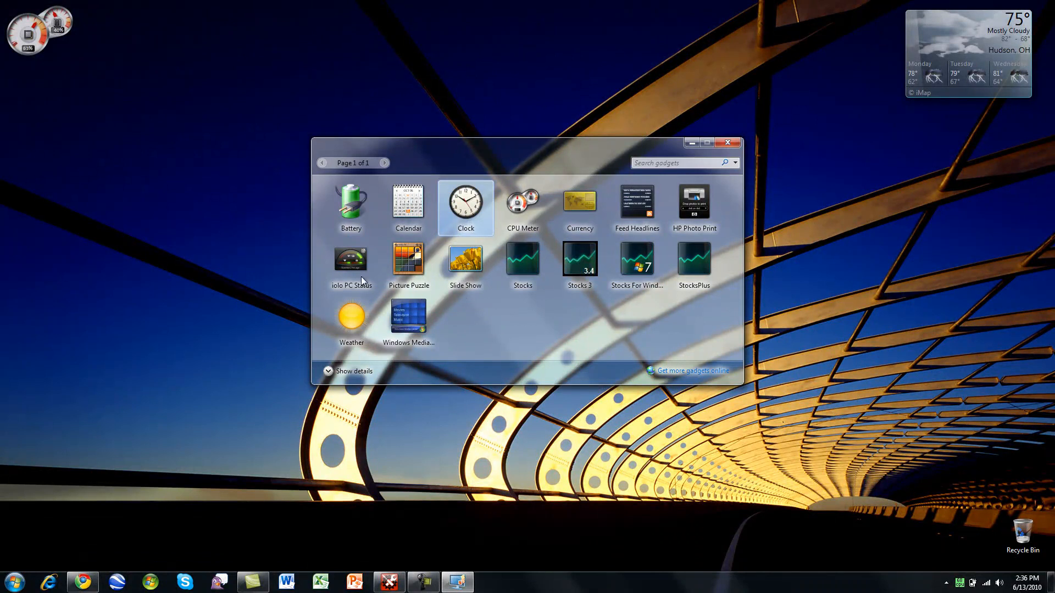
Add the iolo PC Status gadget and page forward and back through its recent activity.
double_click(350, 259)
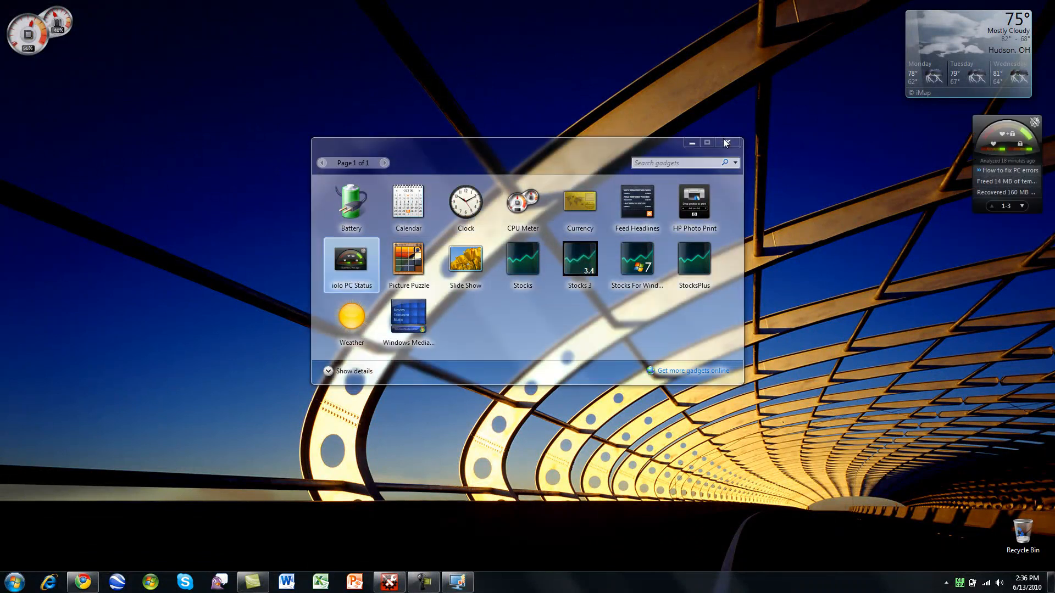
click(727, 143)
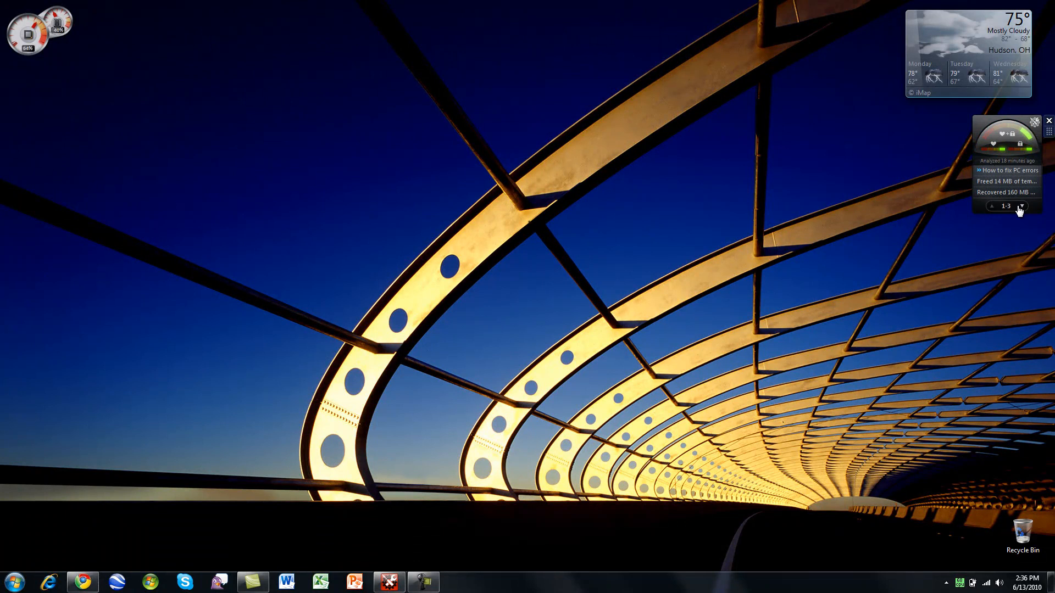
click(1021, 206)
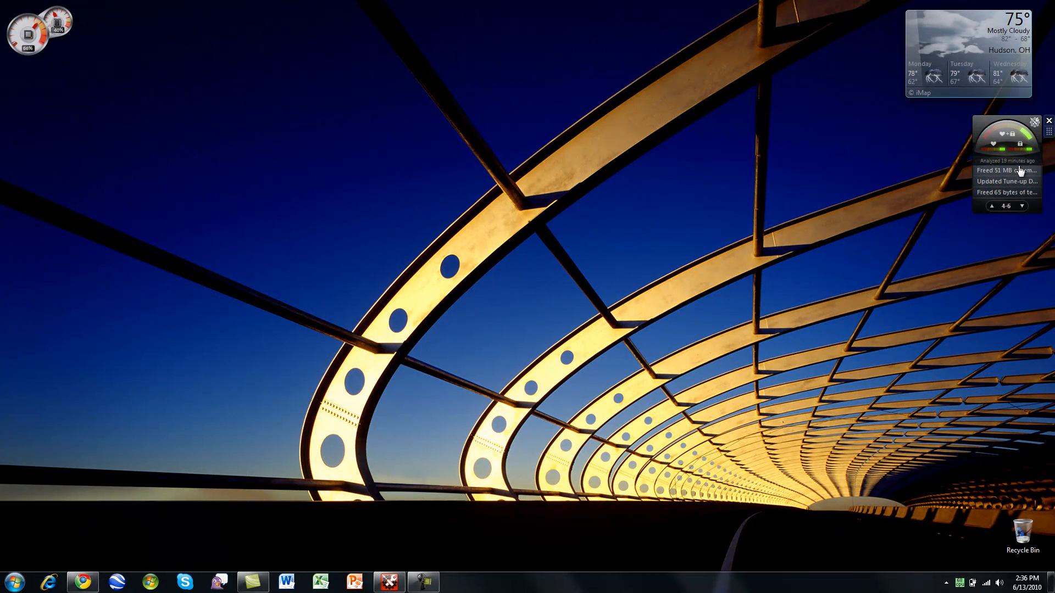
click(1022, 206)
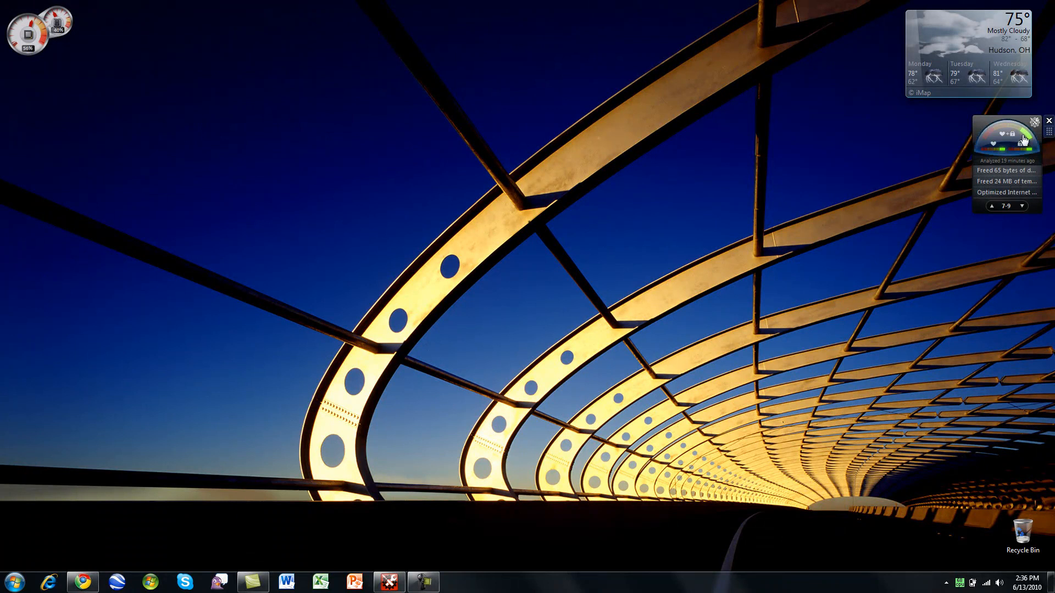
click(991, 205)
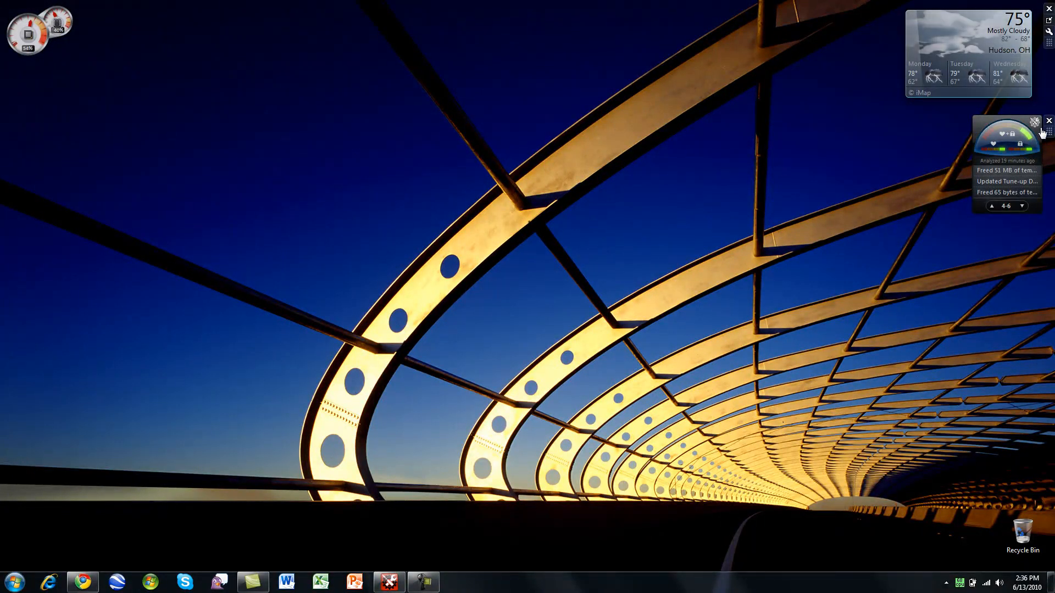
mouse_move(1047, 133)
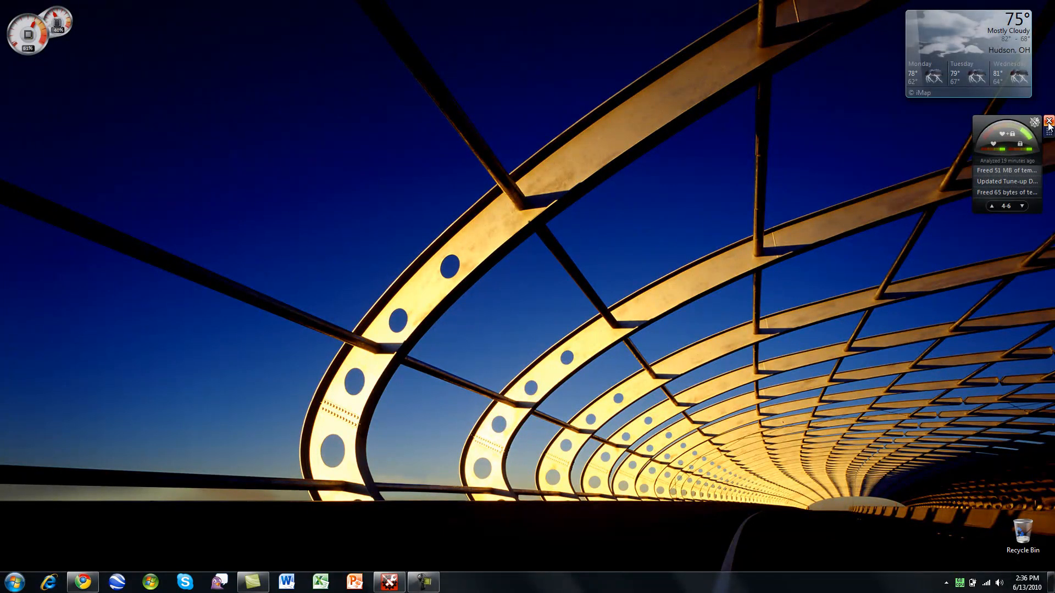
Remove the PC Status gadget and restore System Mechanic's dashboard.
click(1046, 121)
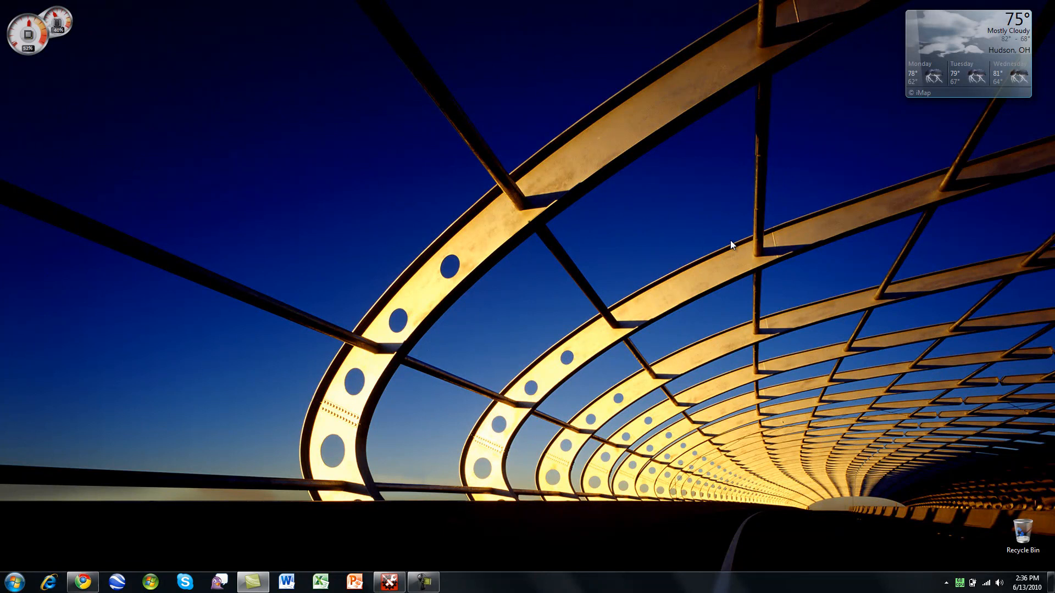
click(389, 582)
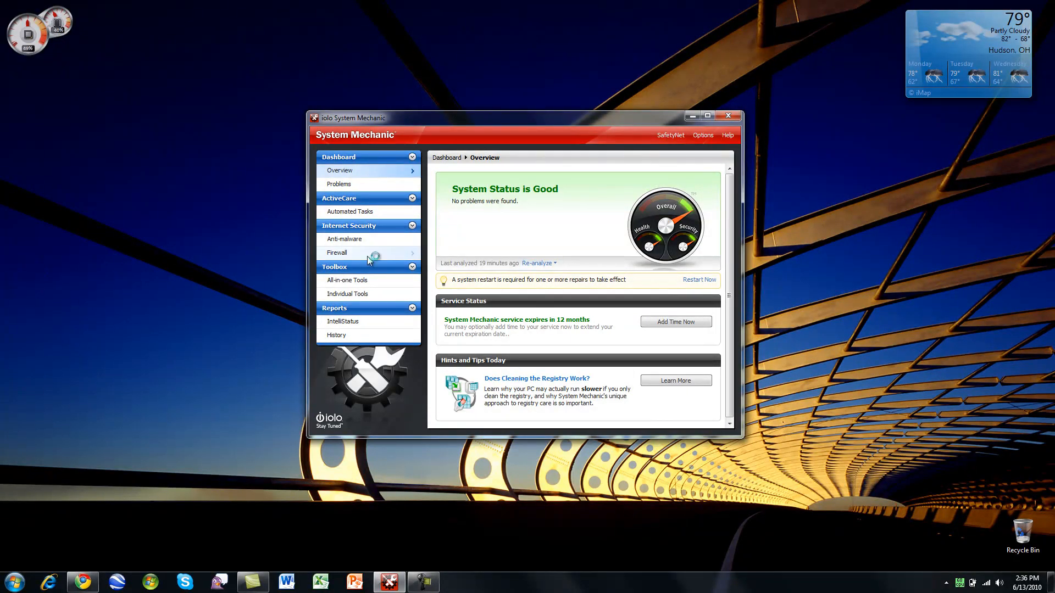
Check Windows Firewall is enabled, revisit IntelliStatus, and return to the Dashboard Overview.
click(336, 253)
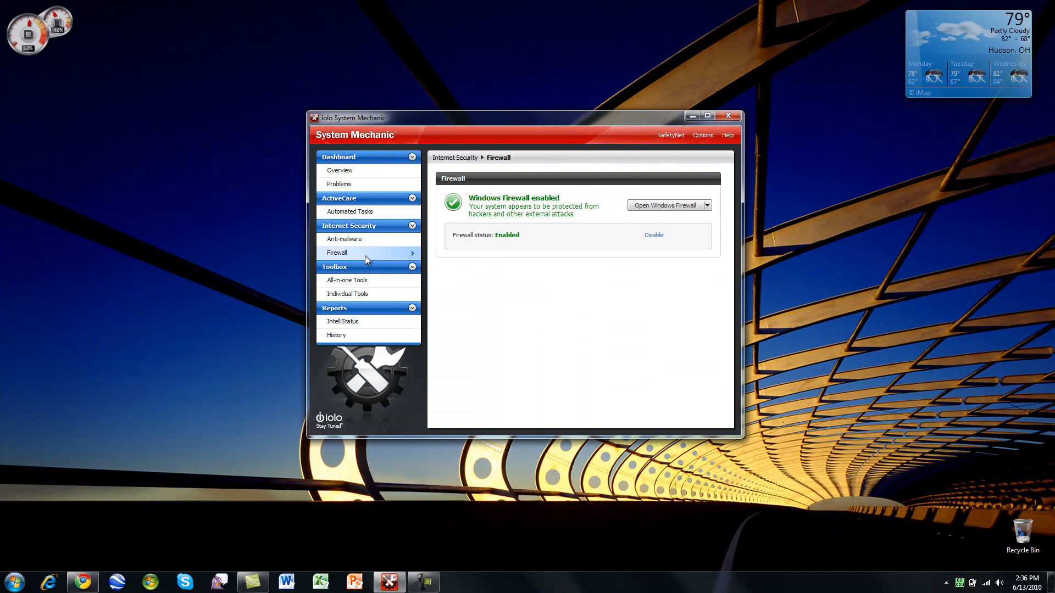
mouse_move(382, 219)
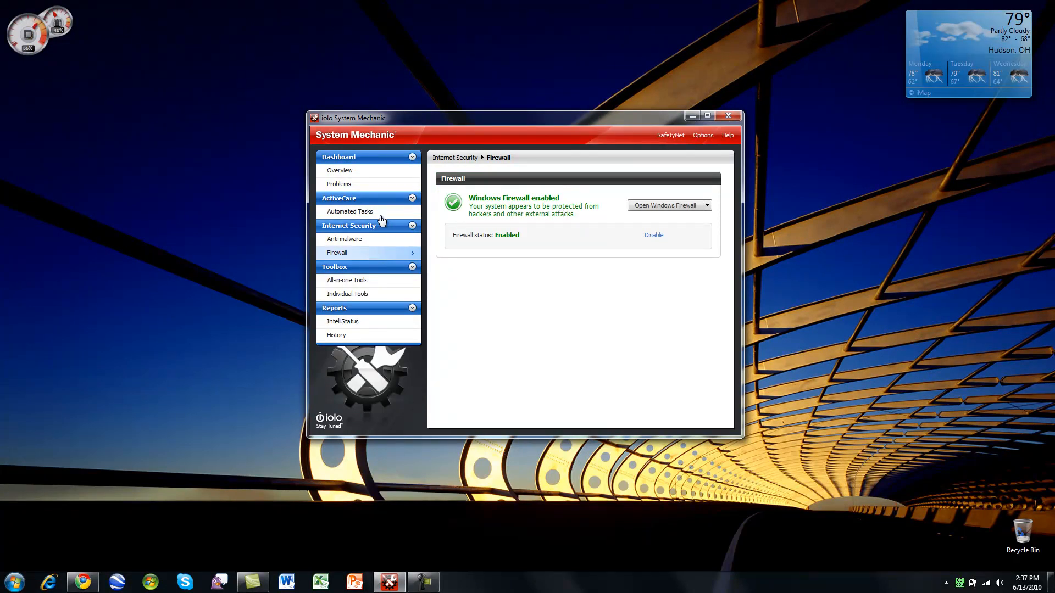
click(343, 320)
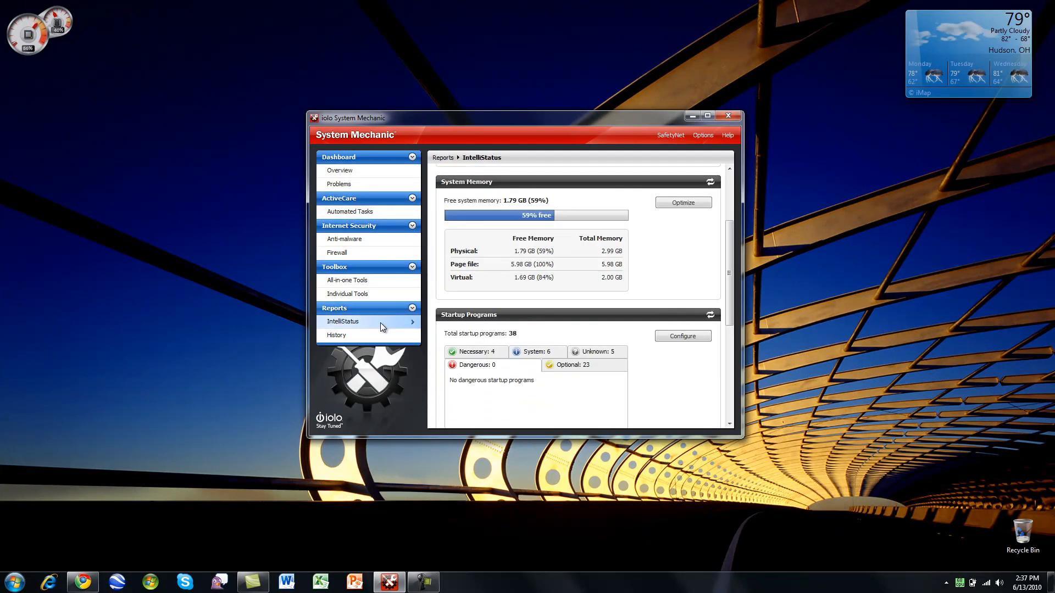
mouse_move(350, 177)
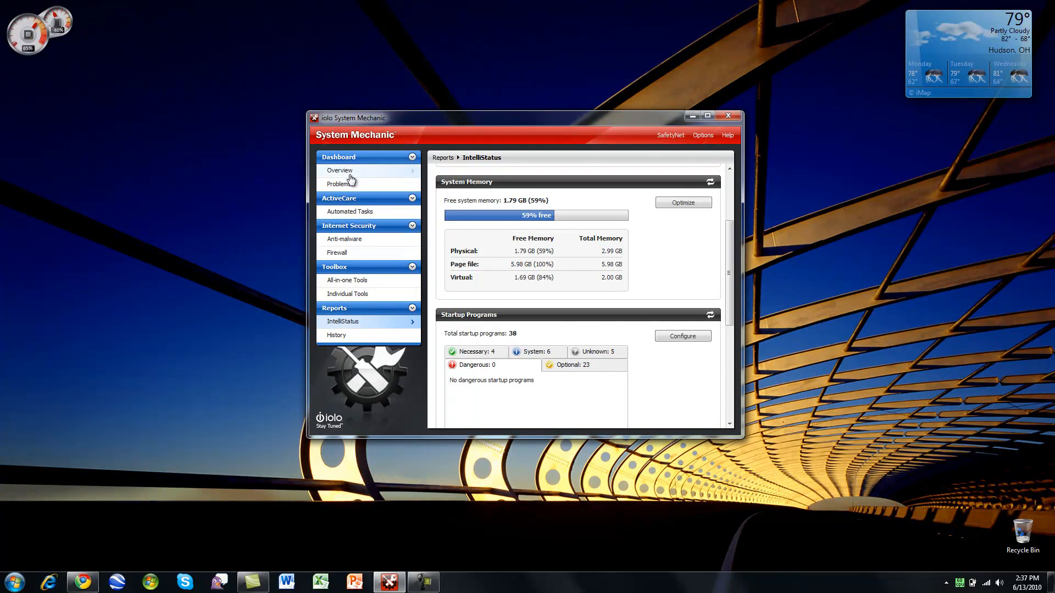
click(340, 169)
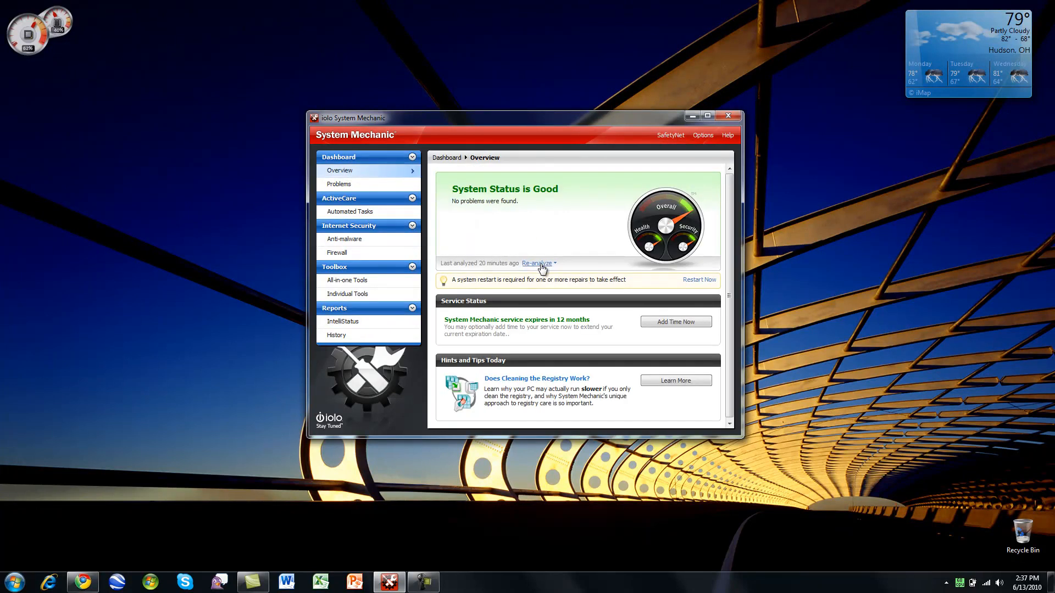
click(538, 262)
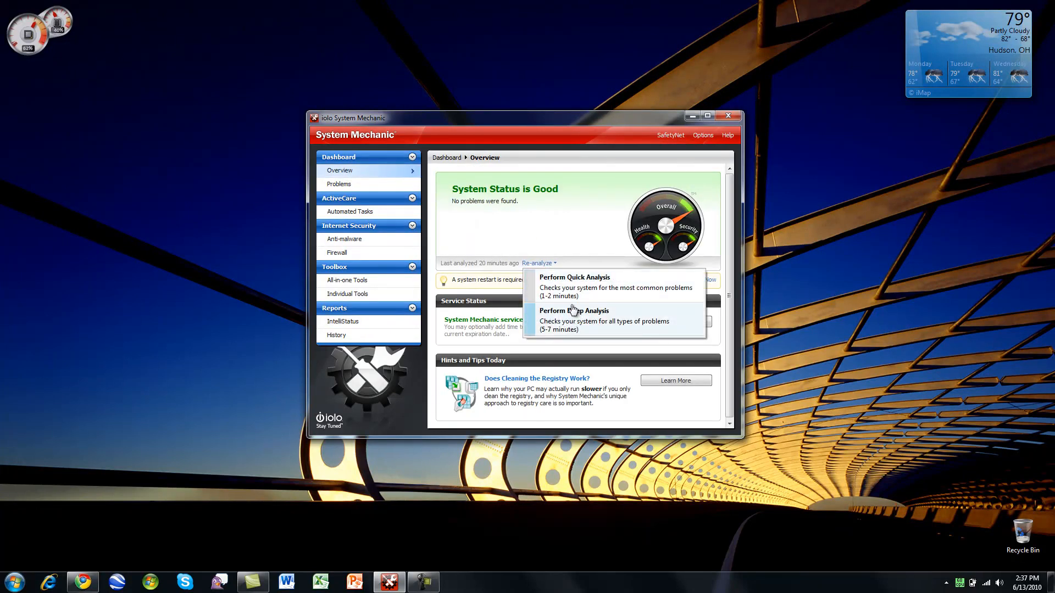
mouse_move(589, 326)
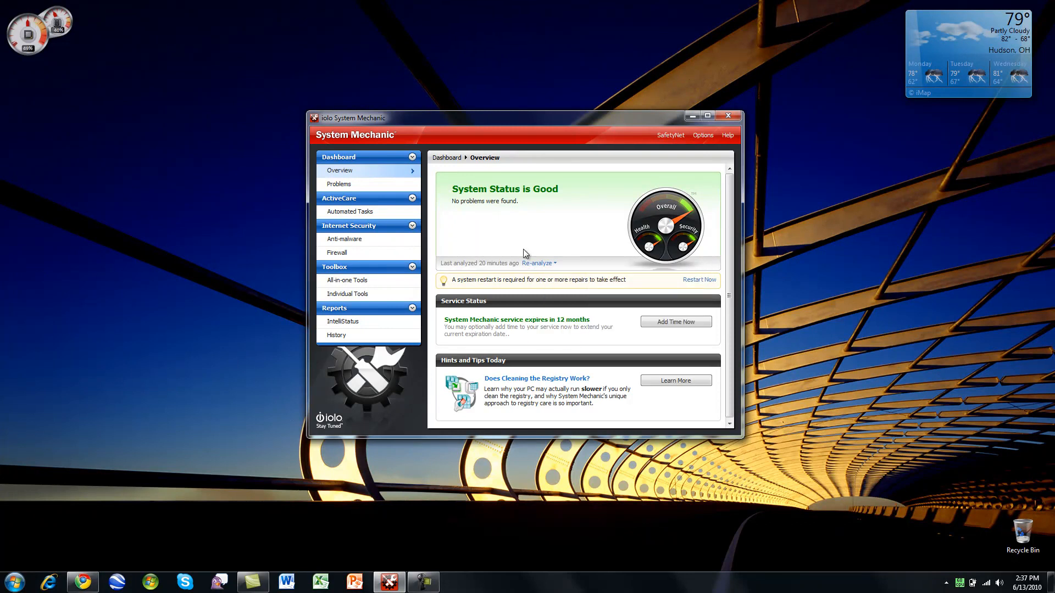
mouse_move(538, 243)
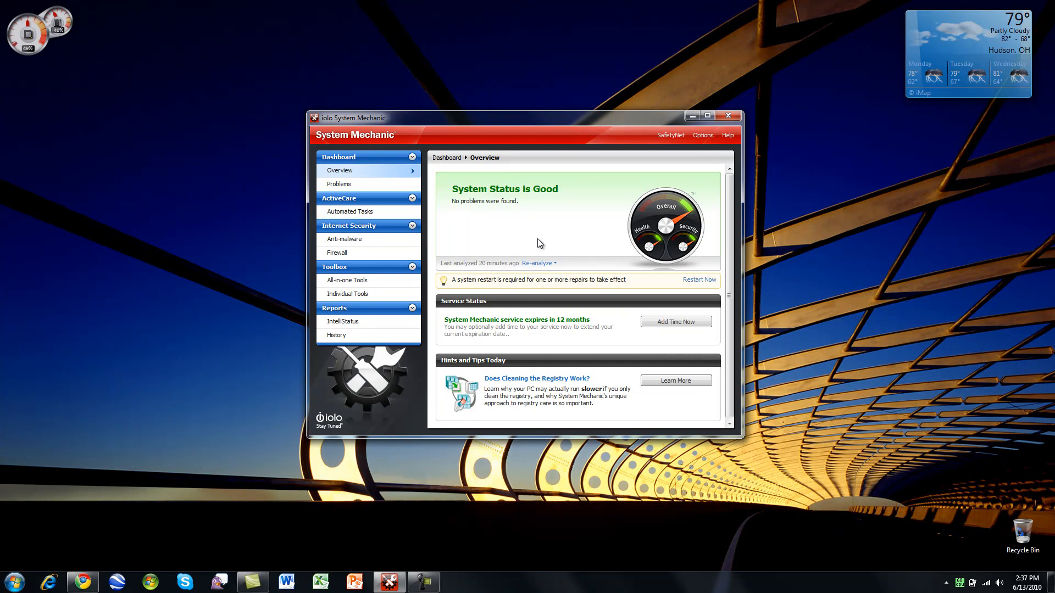
mouse_move(604, 387)
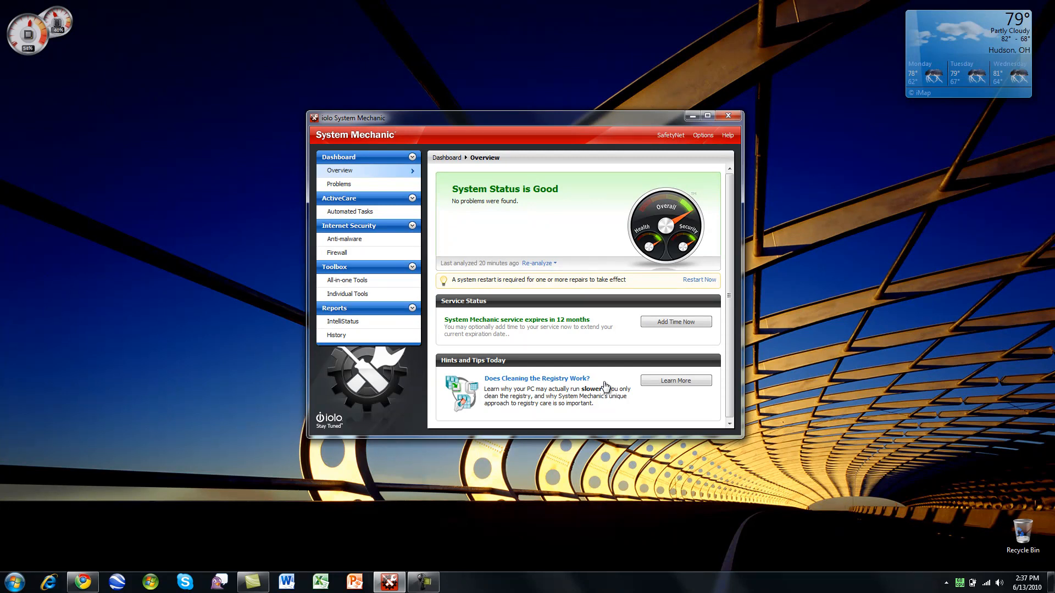
mouse_move(391, 411)
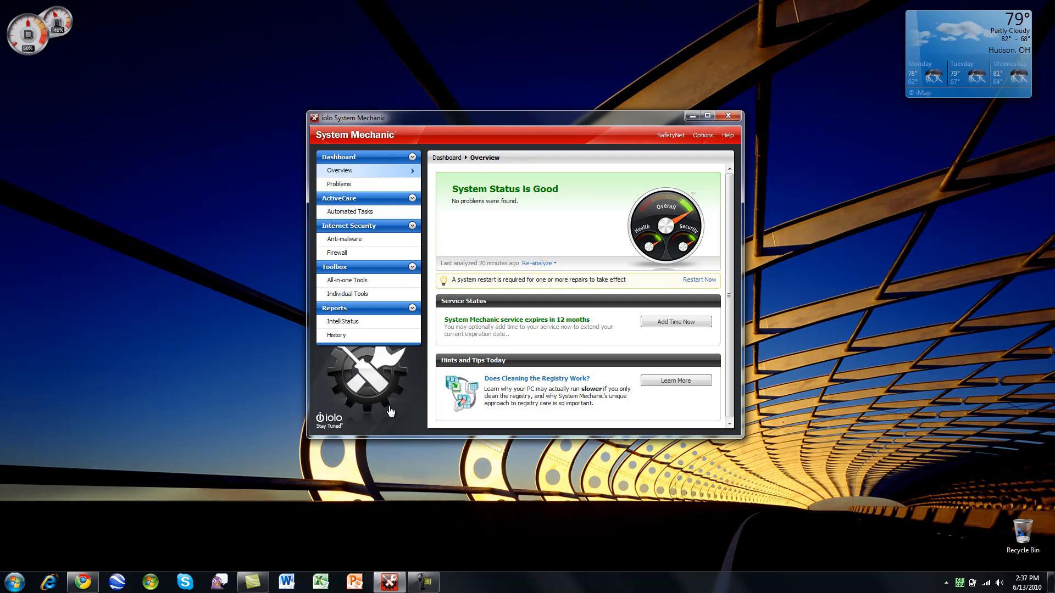
mouse_move(299, 163)
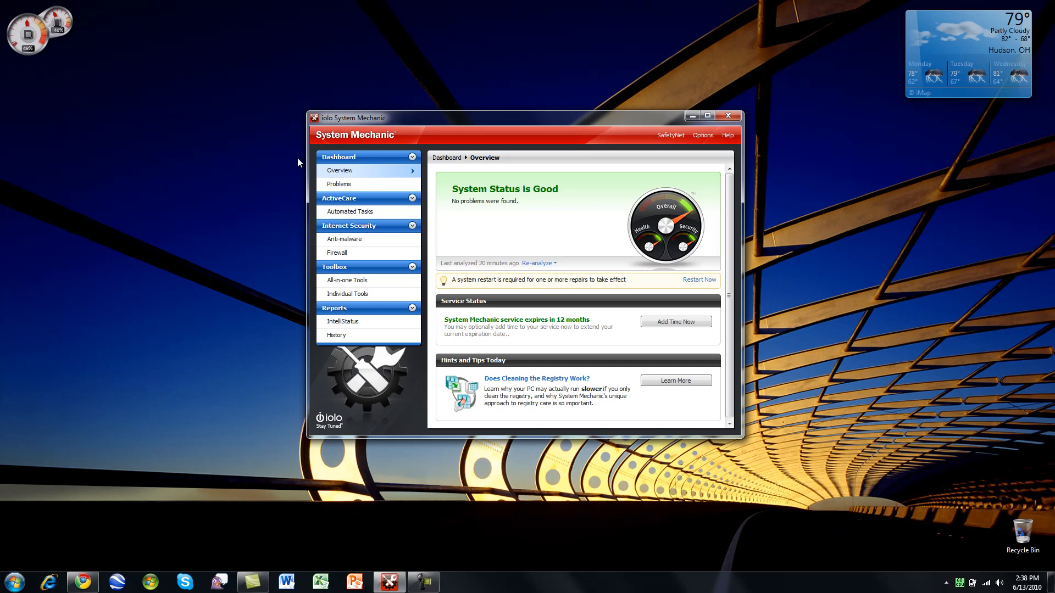
mouse_move(323, 187)
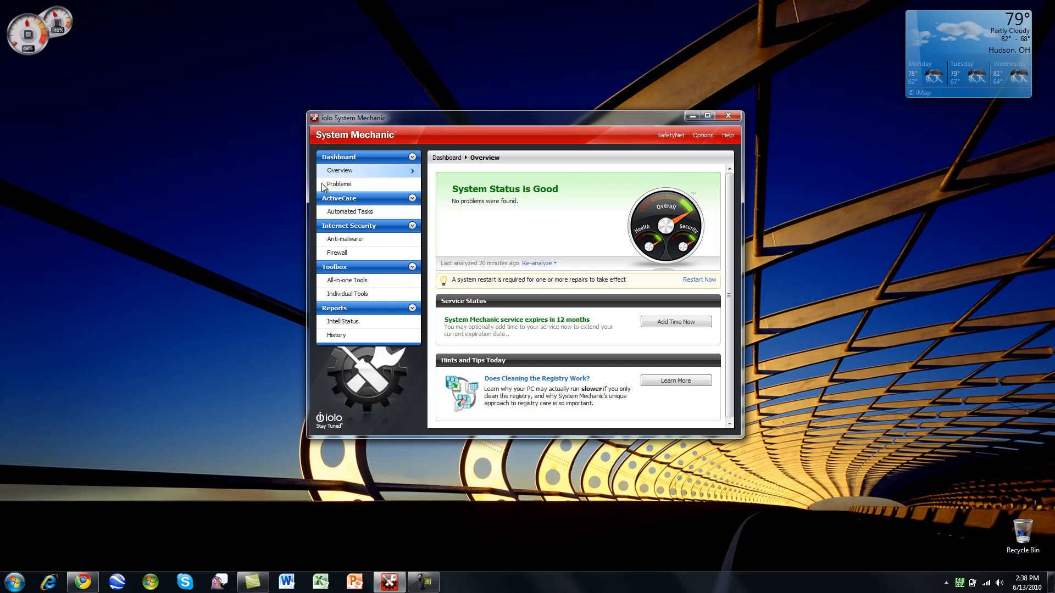